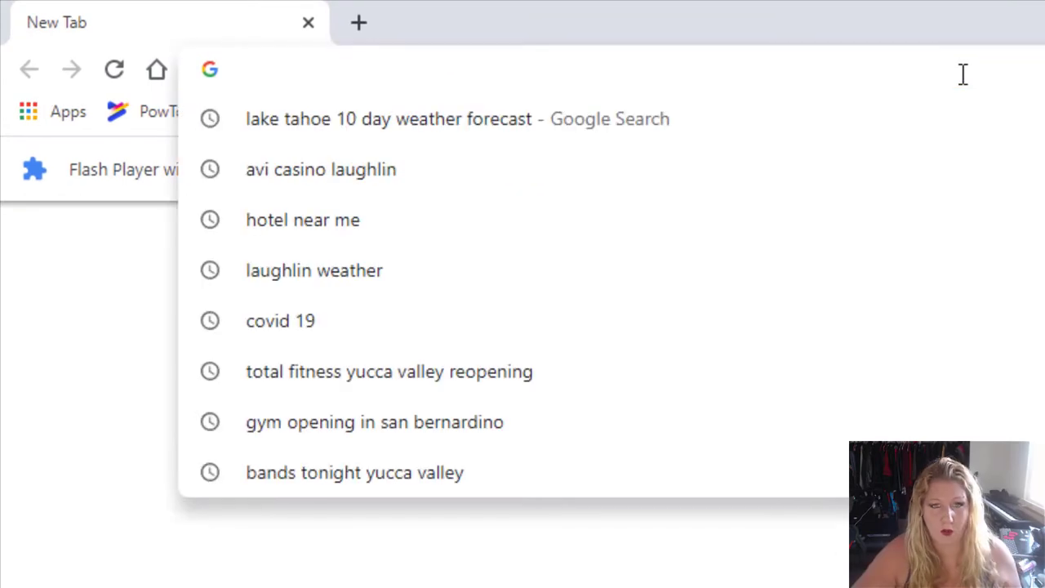
Go to the Copper Mountain College website and reach the MyCMC Portal sign-in page.
left_click(253, 69)
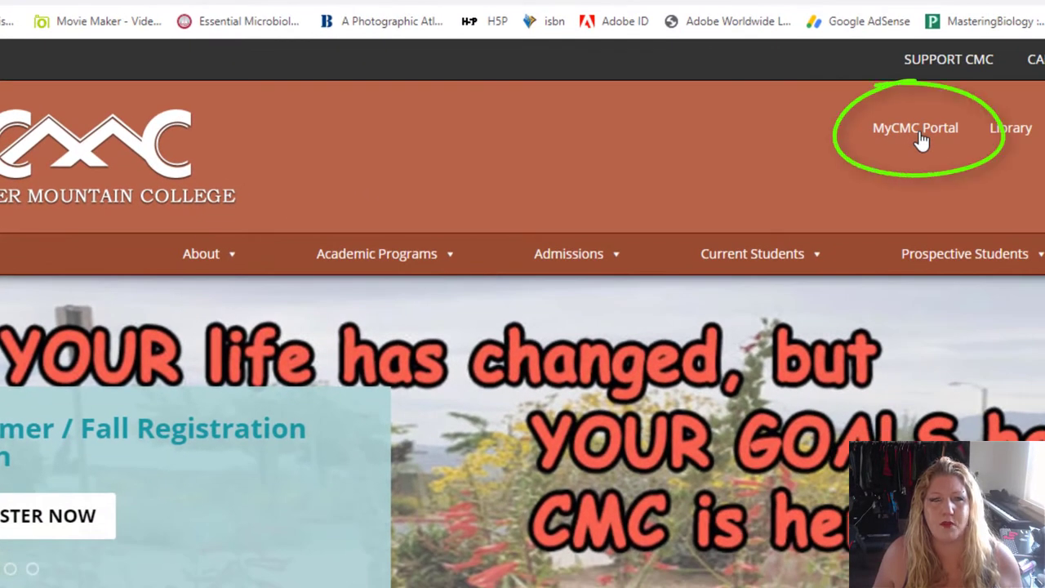
left_click(915, 128)
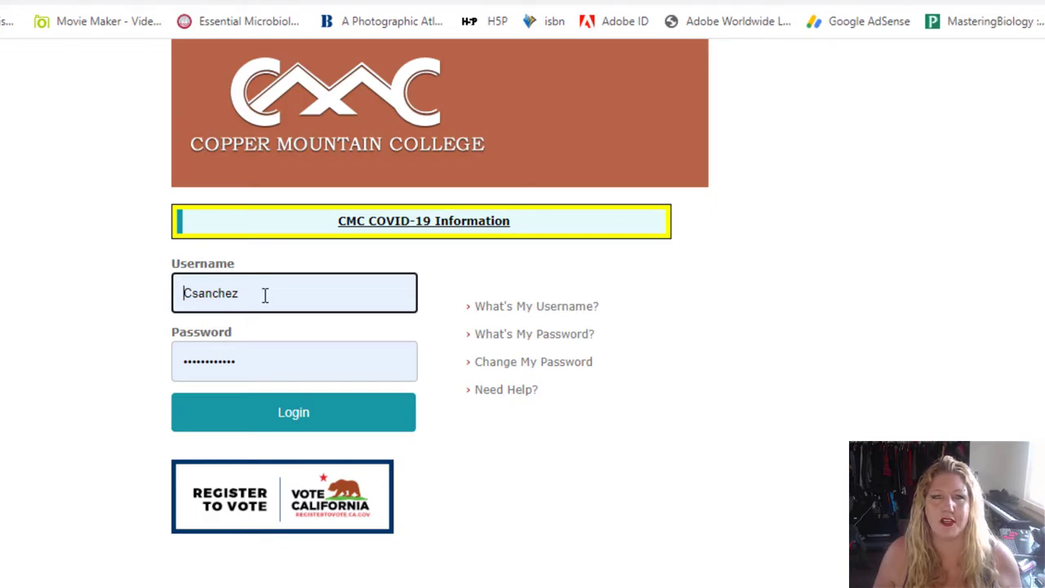
Sign in to MyCMC Portal and launch Canvas from the Campus Links single sign-on.
left_click(293, 412)
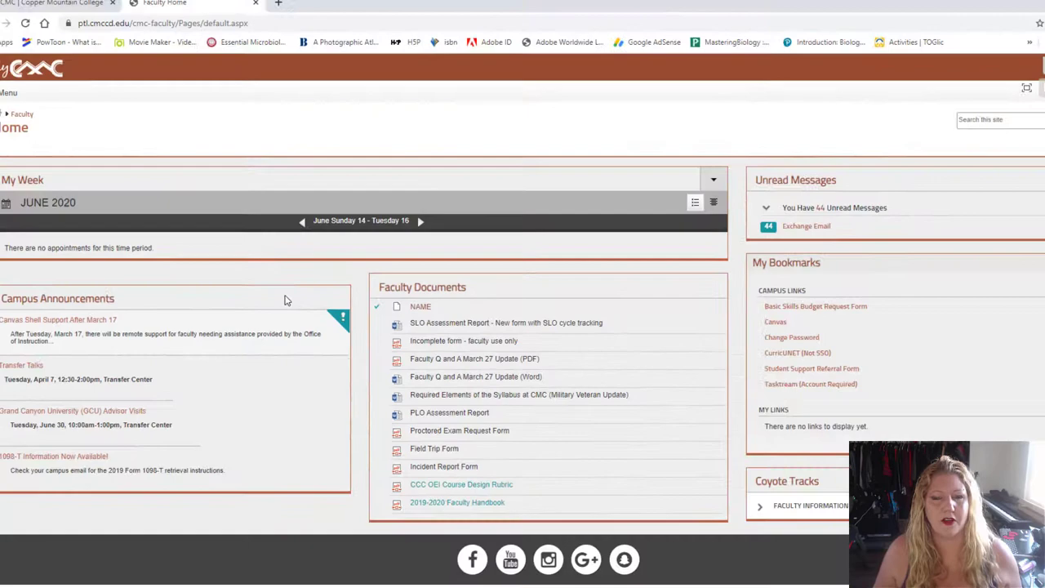
scroll("down", 3)
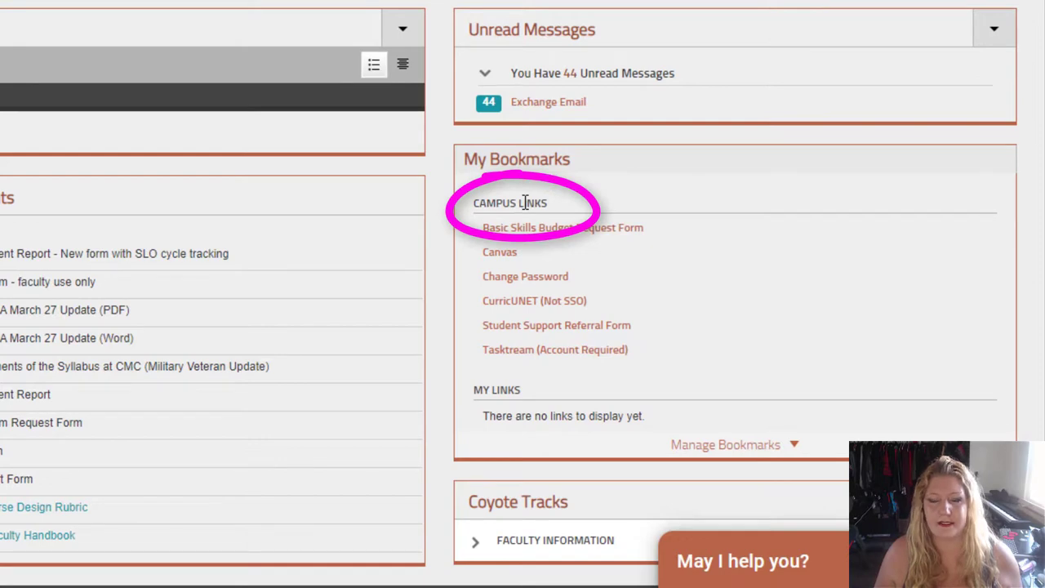
mouse_move(498, 252)
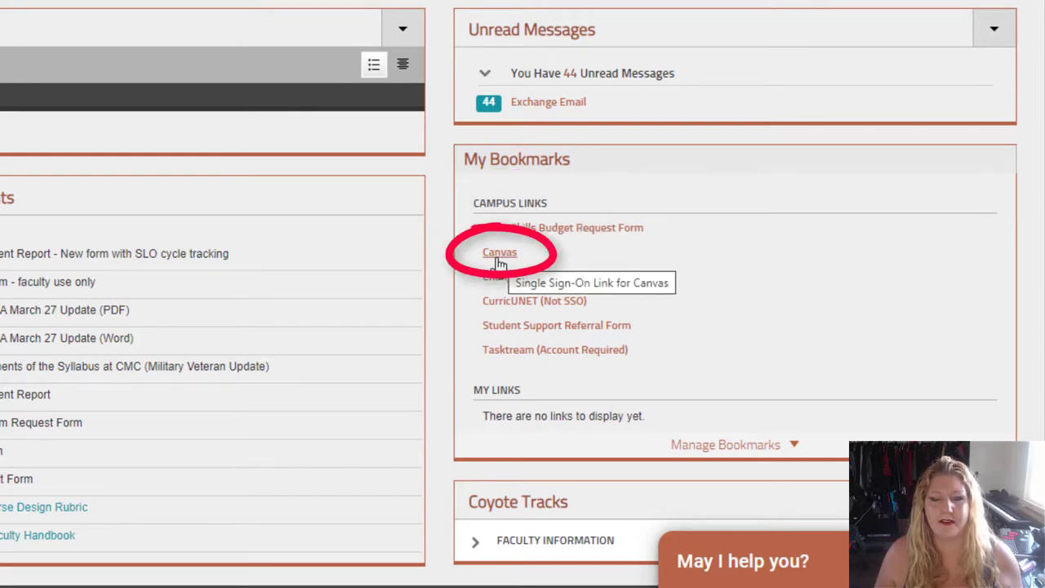
left_click(499, 251)
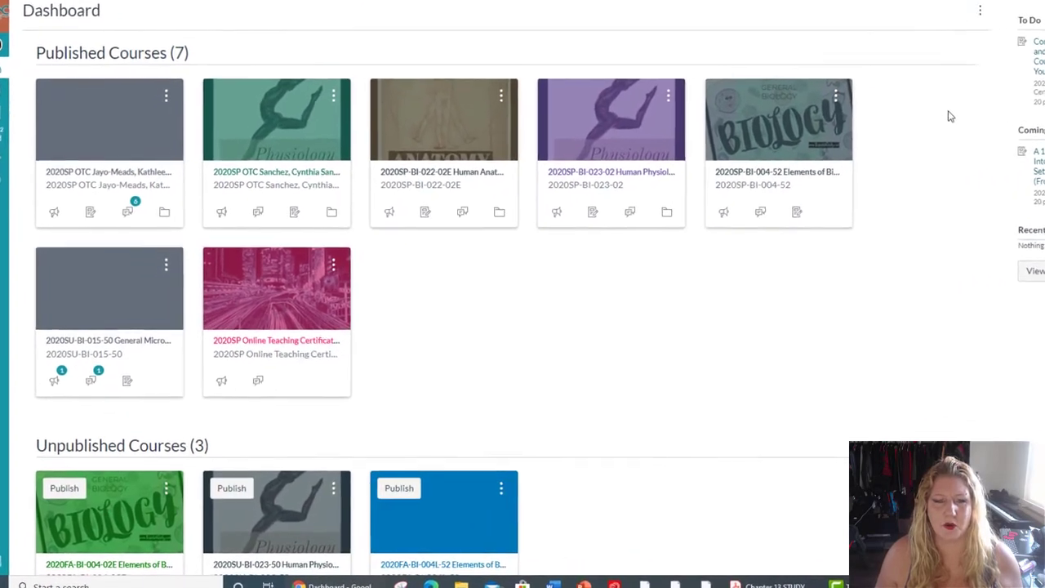
Scroll the Canvas dashboard down to the unpublished 2020SU-BI-023-50 Human Physiology course.
scroll("down", 3)
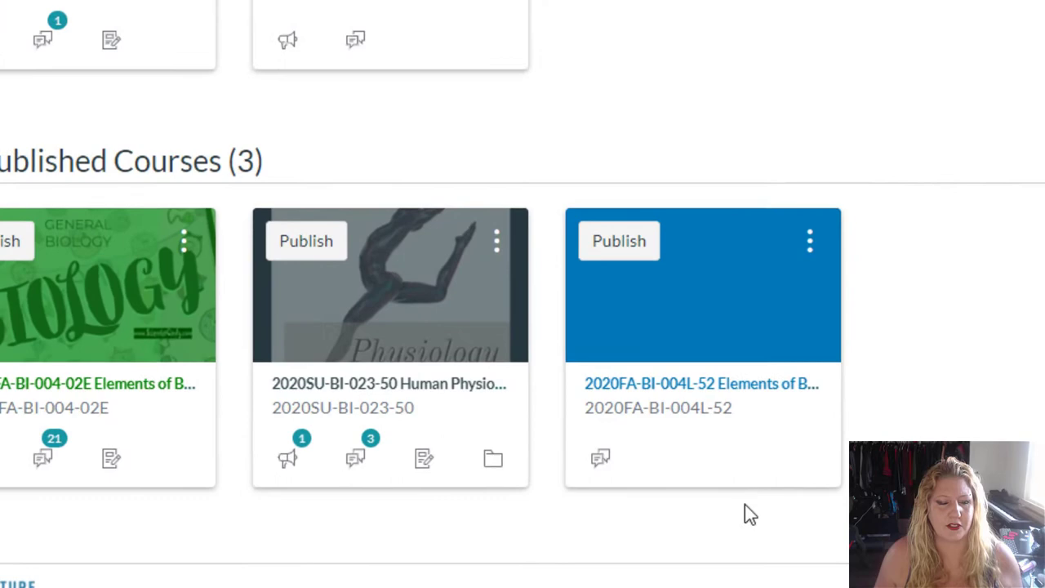
scroll("down", 3)
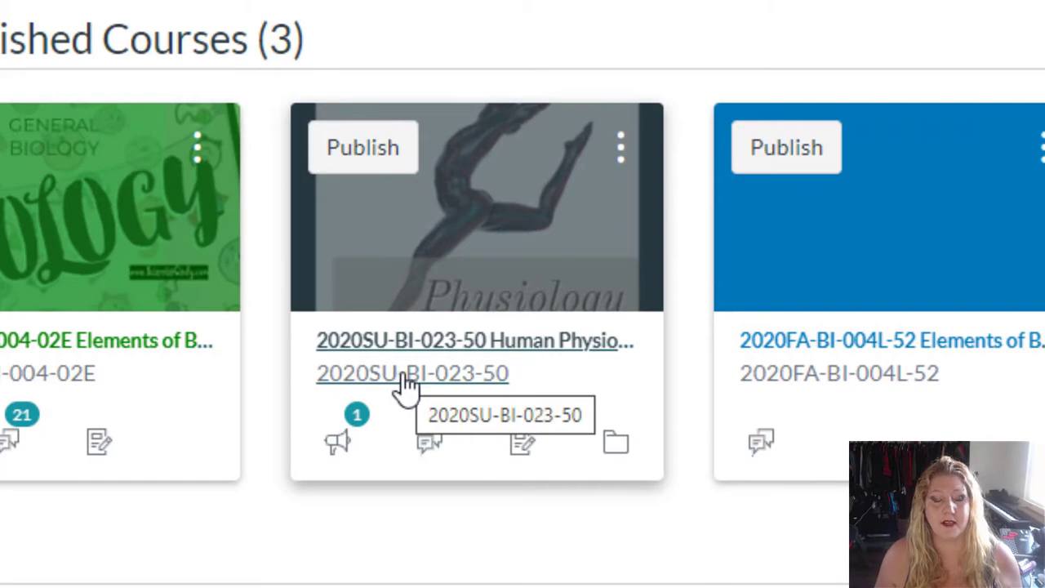
mouse_move(447, 385)
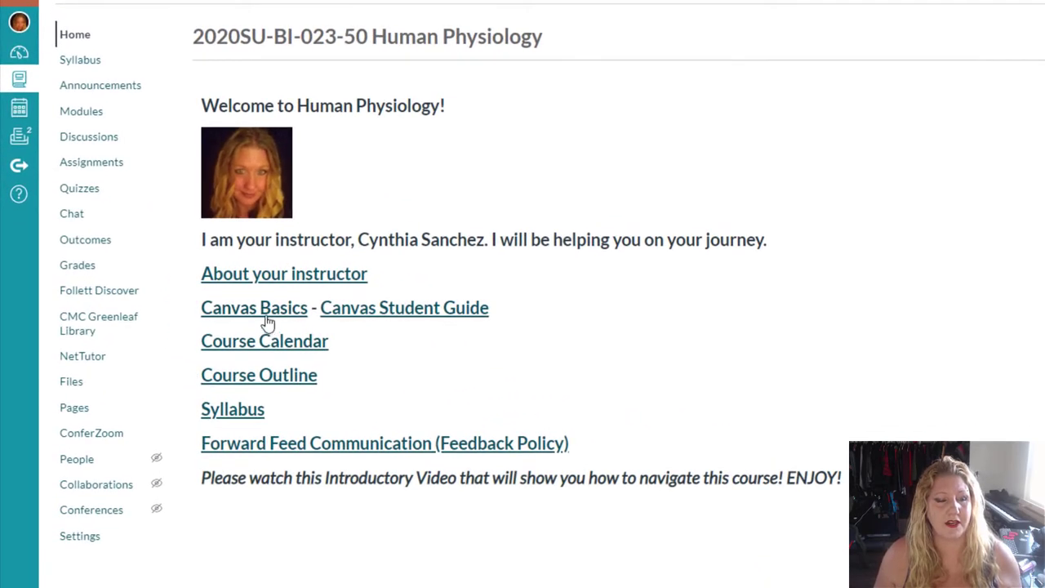
mouse_move(270, 314)
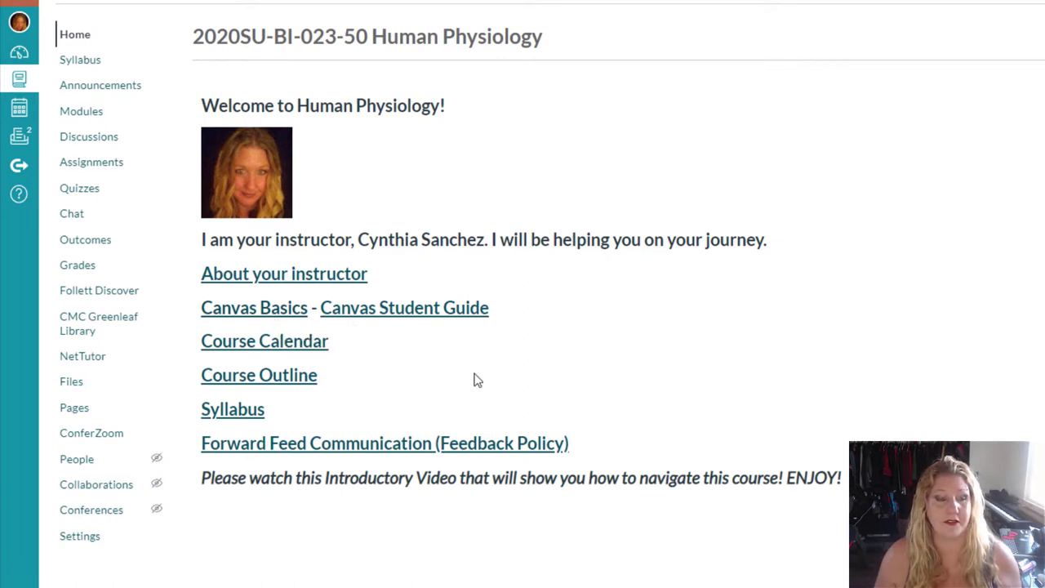
Show the Human Physiology syllabus page and its Syllabus Links list, including Course Schedule.
left_click(80, 58)
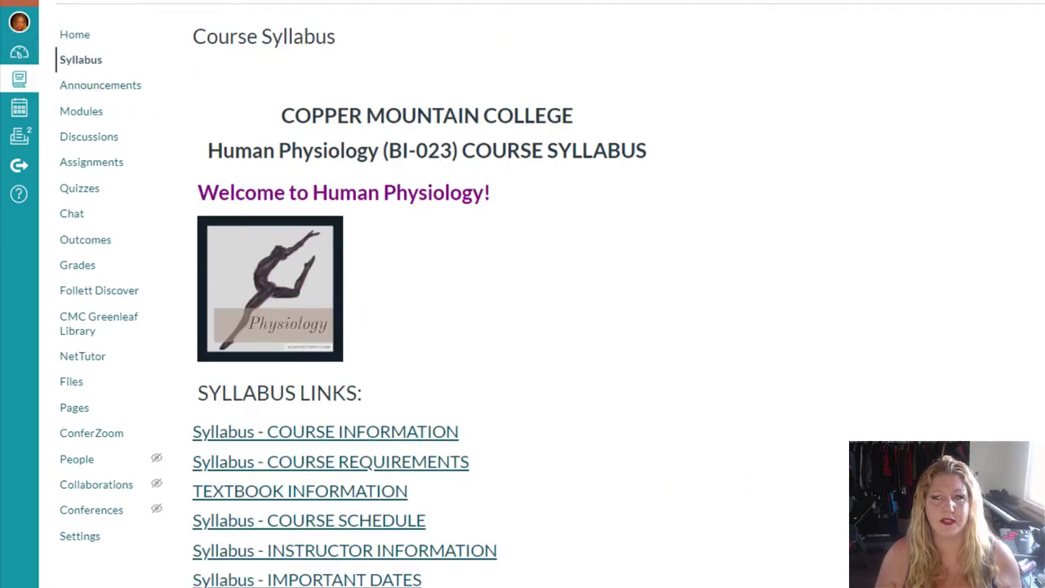
scroll("down", 3)
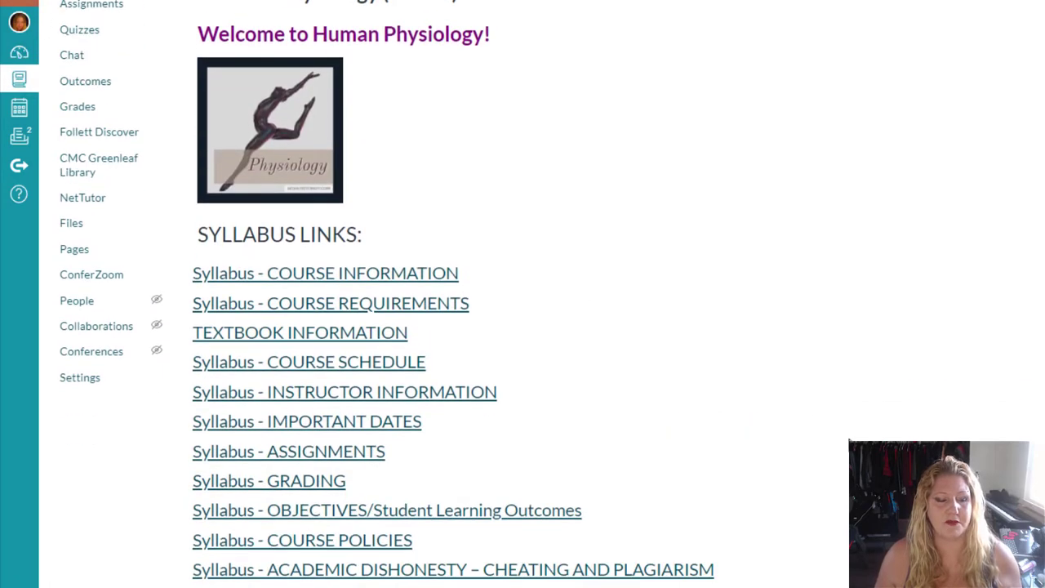
scroll("down", 3)
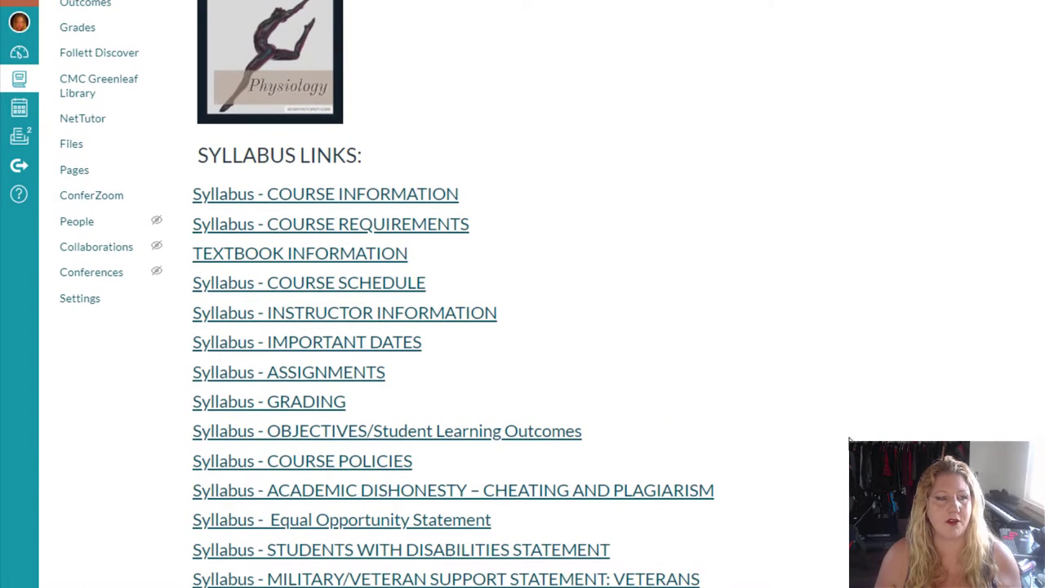
left_click(299, 253)
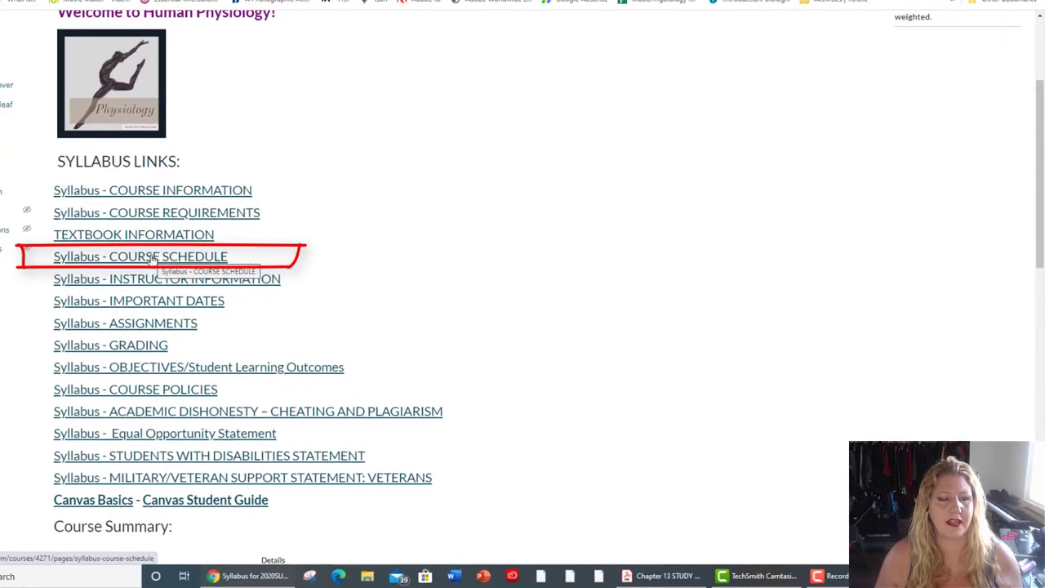
Show the Syllabus - COURSE SCHEDULE page and highlight the weekly module assignment rows.
left_click(139, 256)
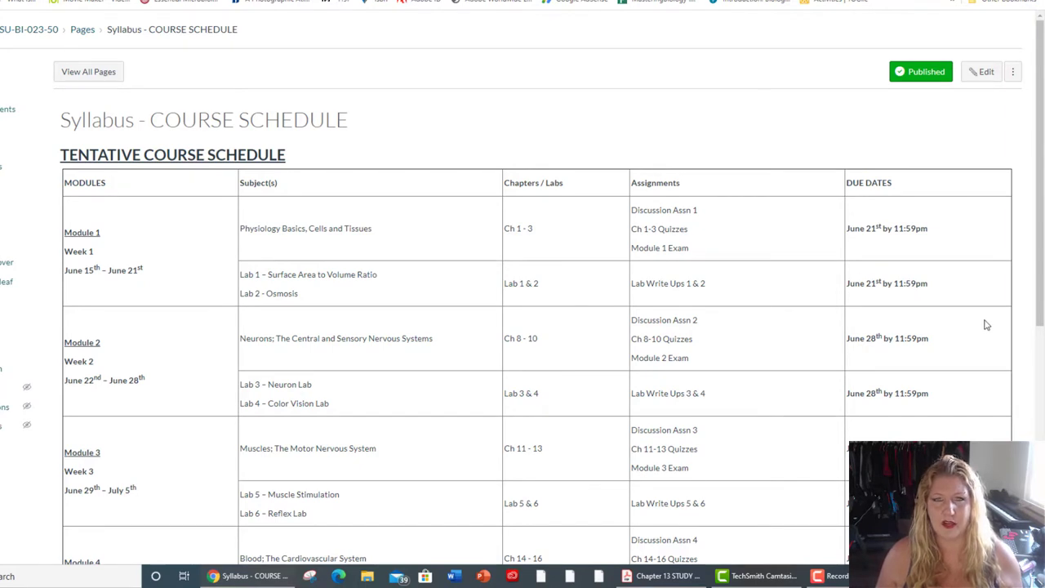
scroll("down", 3)
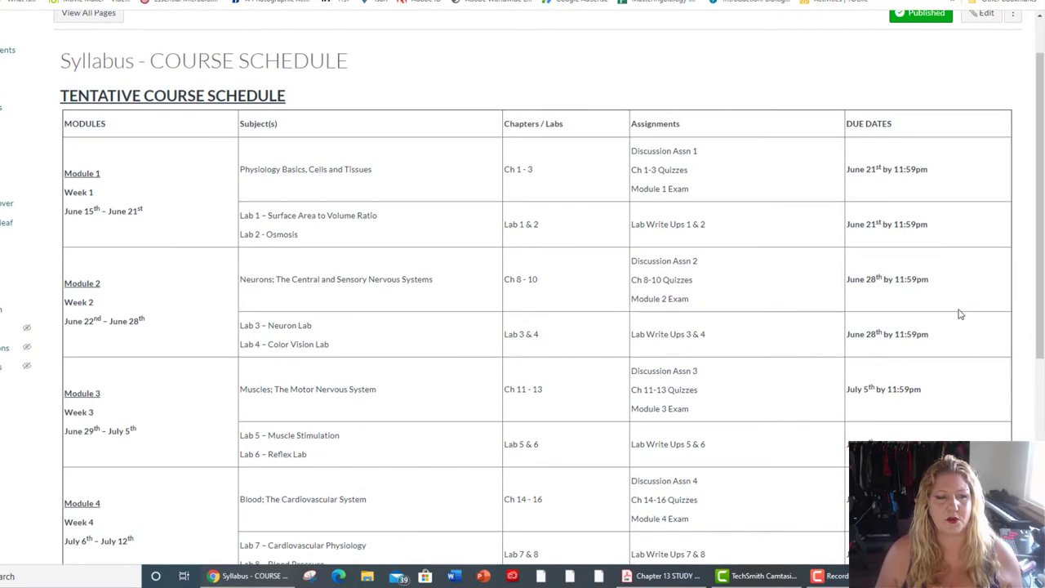
scroll("down", 3)
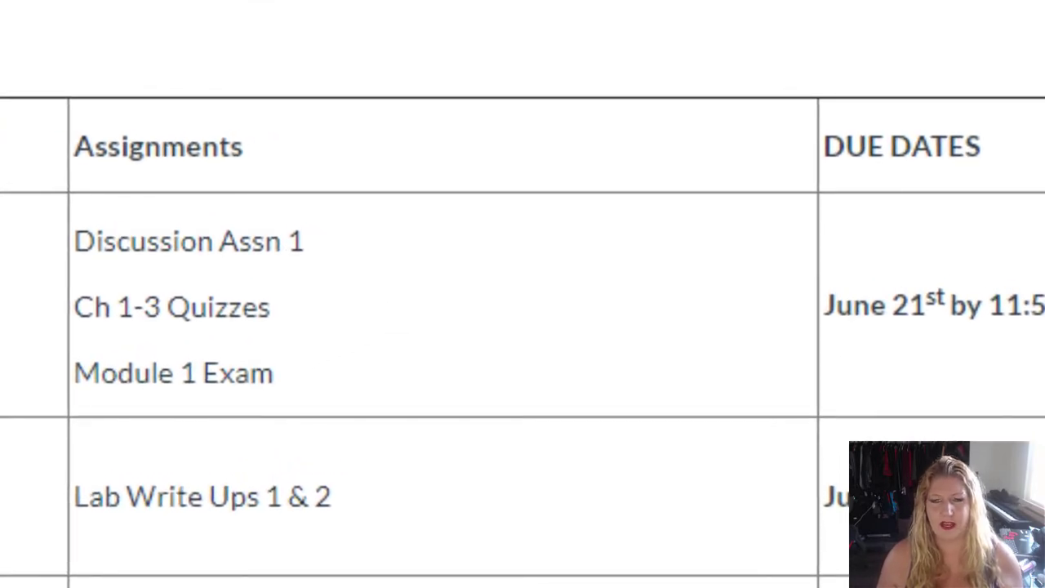
left_click_drag(73, 269, 310, 270)
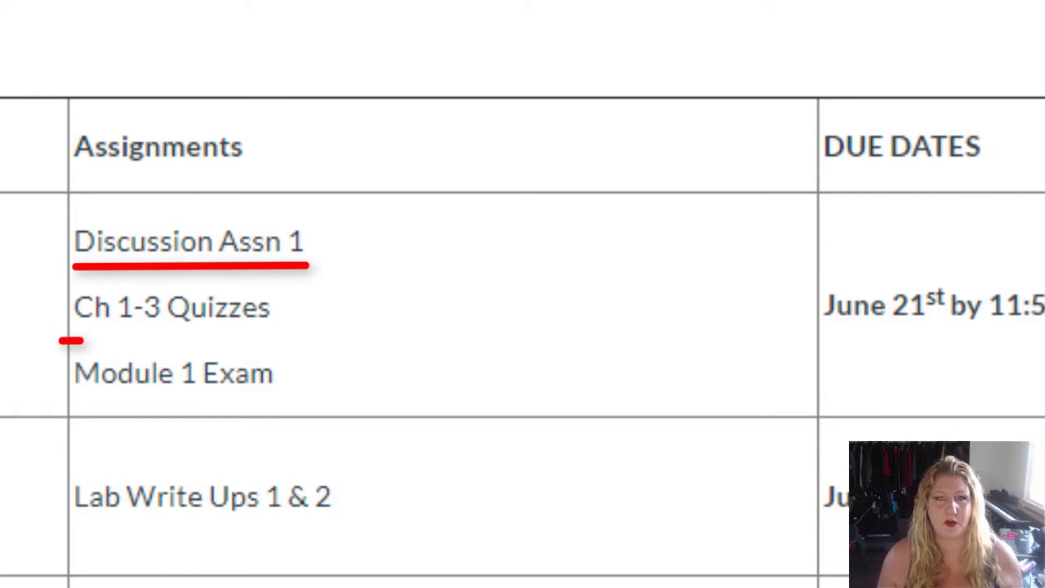
left_click_drag(73, 341, 273, 341)
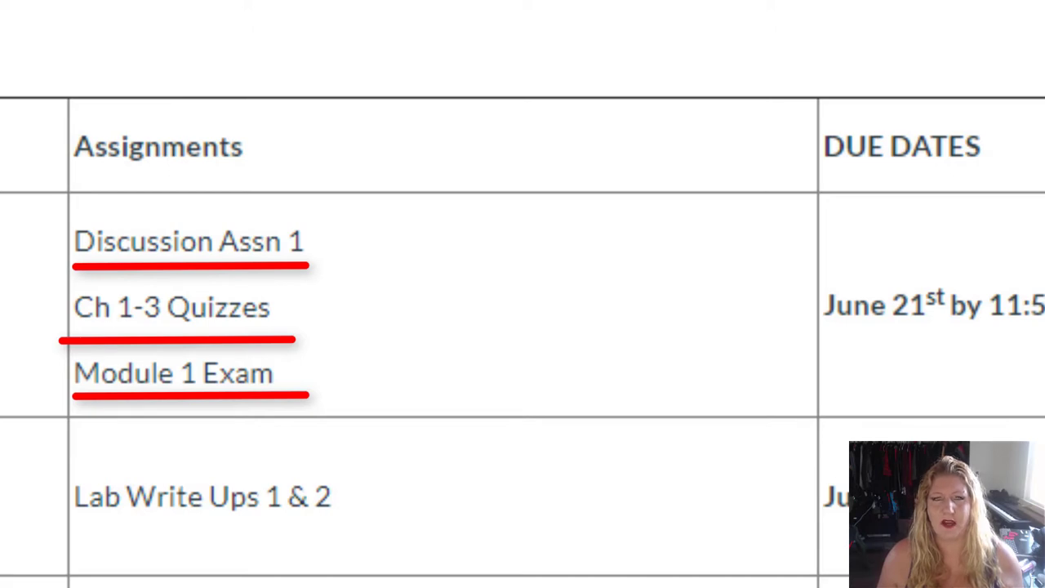
left_click_drag(73, 520, 335, 520)
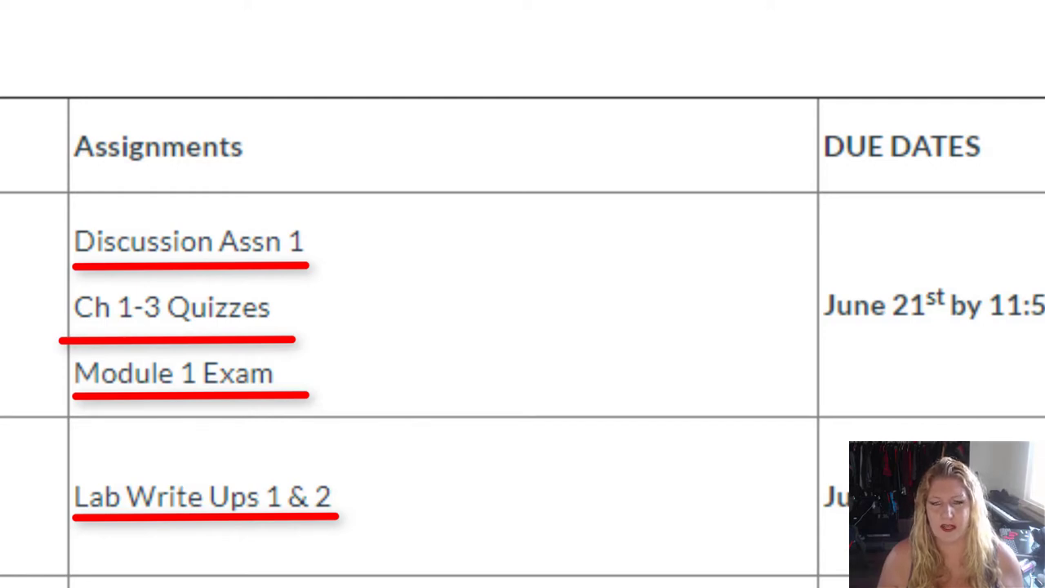
Scroll to the end of the schedule and highlight the clinical case study due July 30th.
scroll("down", 3)
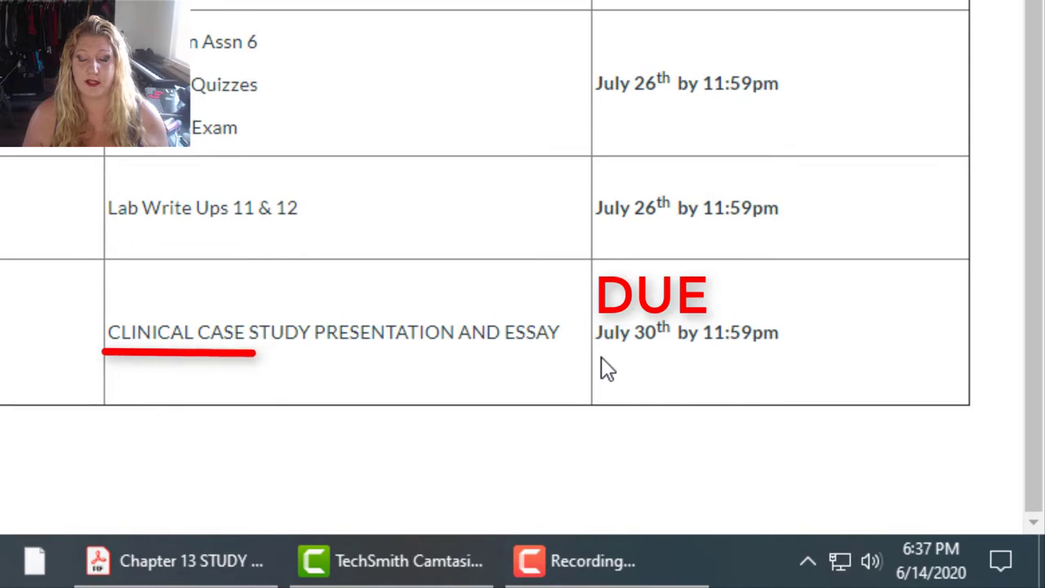
left_click_drag(253, 353, 538, 354)
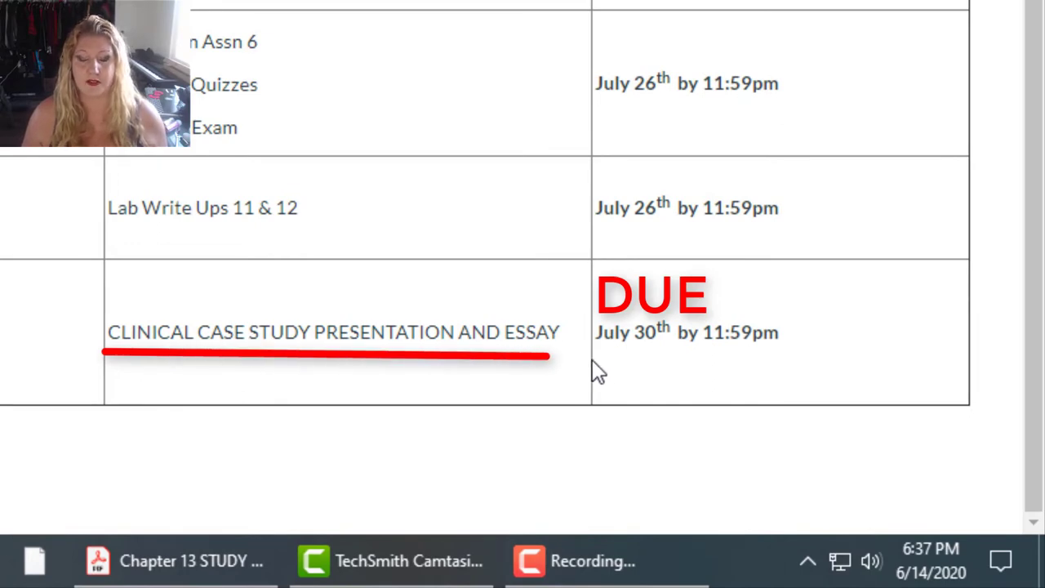
mouse_move(396, 369)
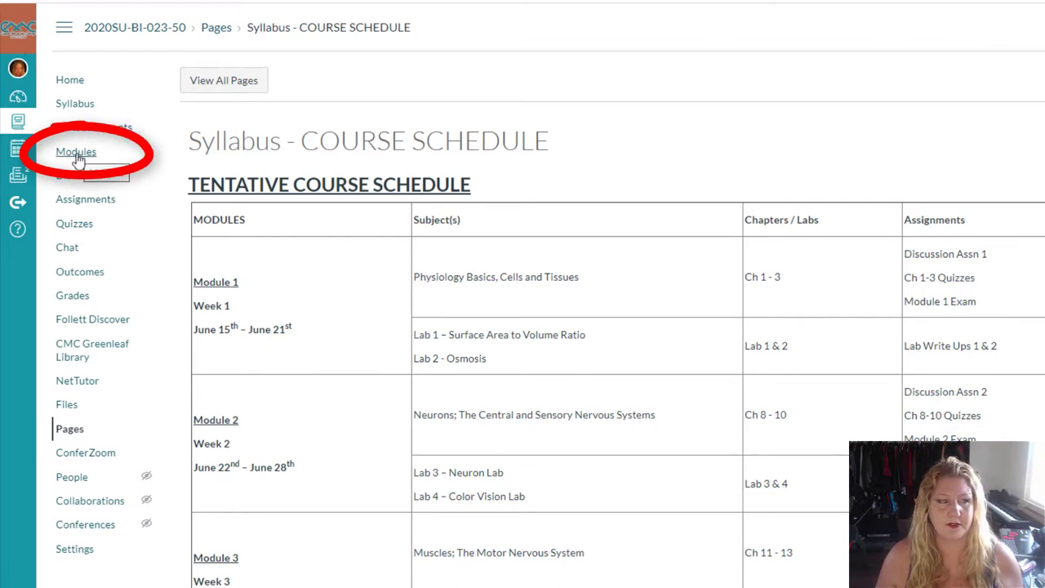
On the Modules page, tuck away the Welcome module and expand Module 1 - Week 1.
left_click(75, 151)
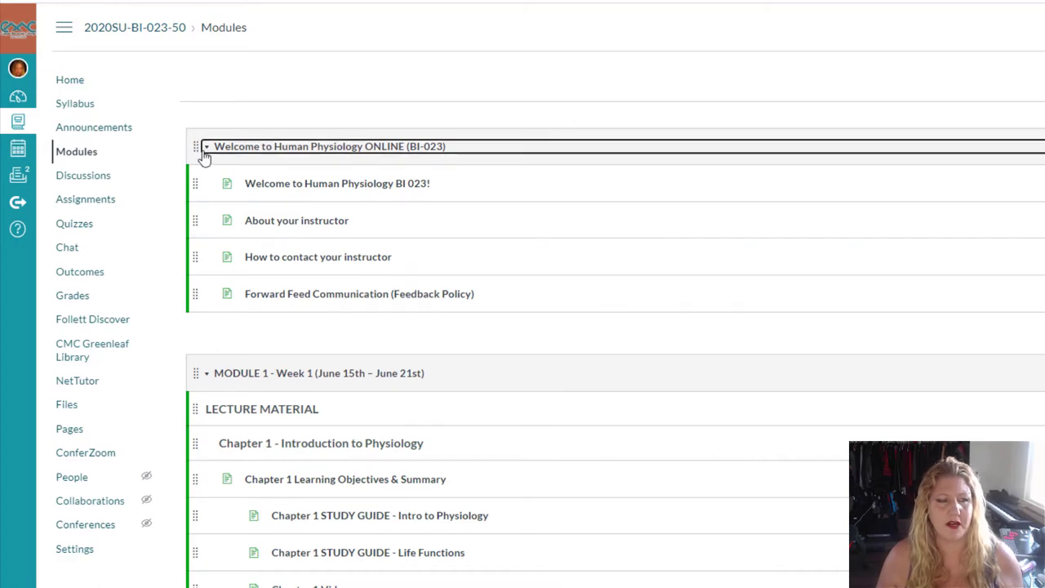
left_click(205, 146)
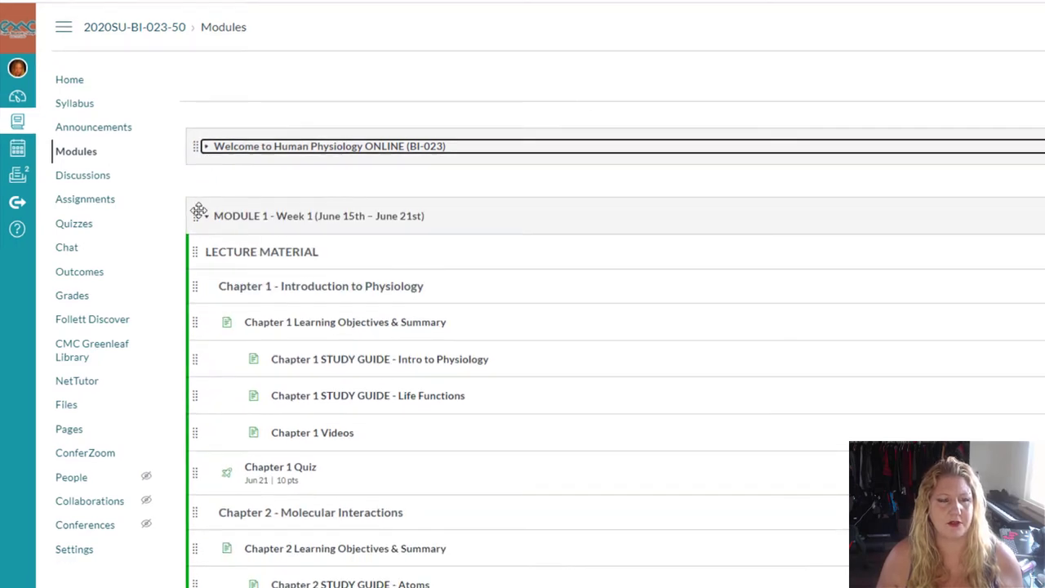
left_click(208, 145)
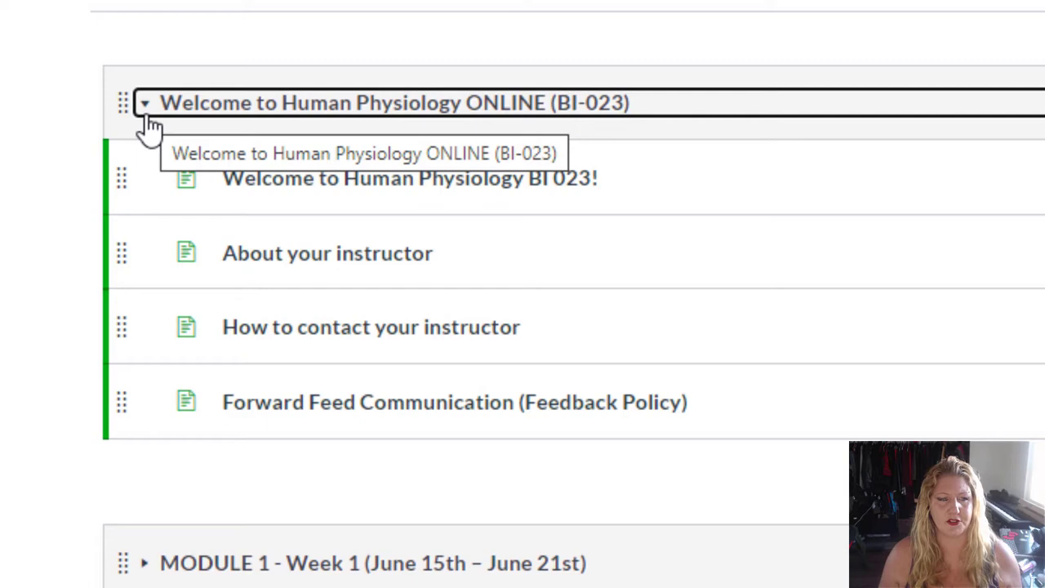
left_click(145, 102)
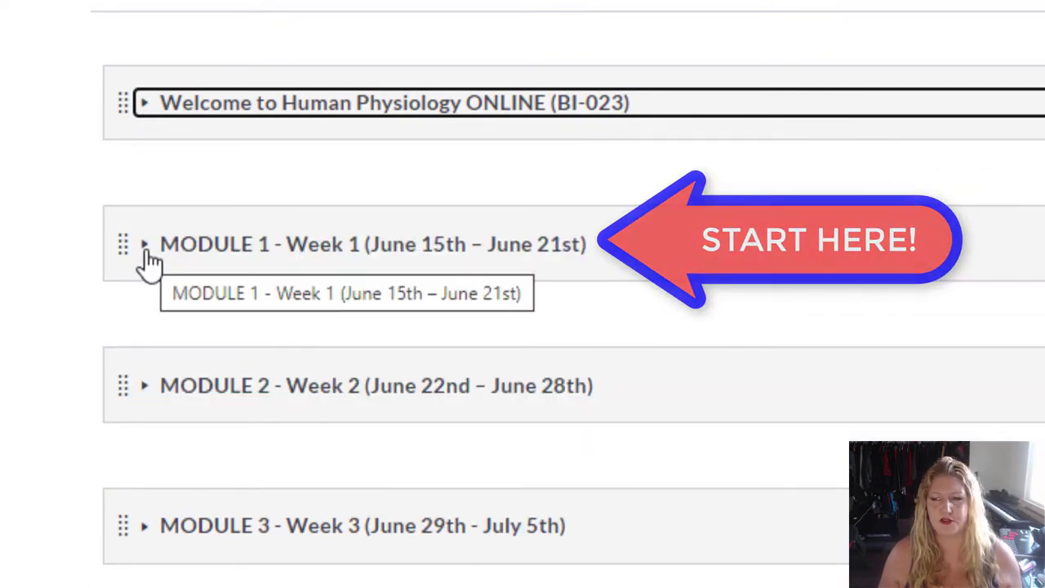
left_click(144, 243)
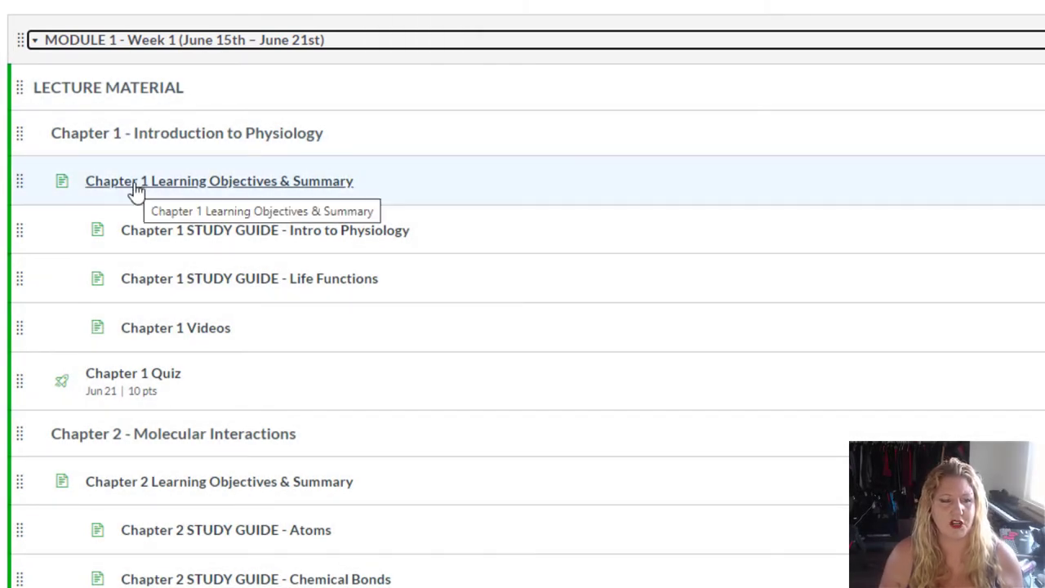
Step from Chapter 1 Learning Objectives & Summary through the Study Guide toward Chapter 1 Videos.
left_click(219, 180)
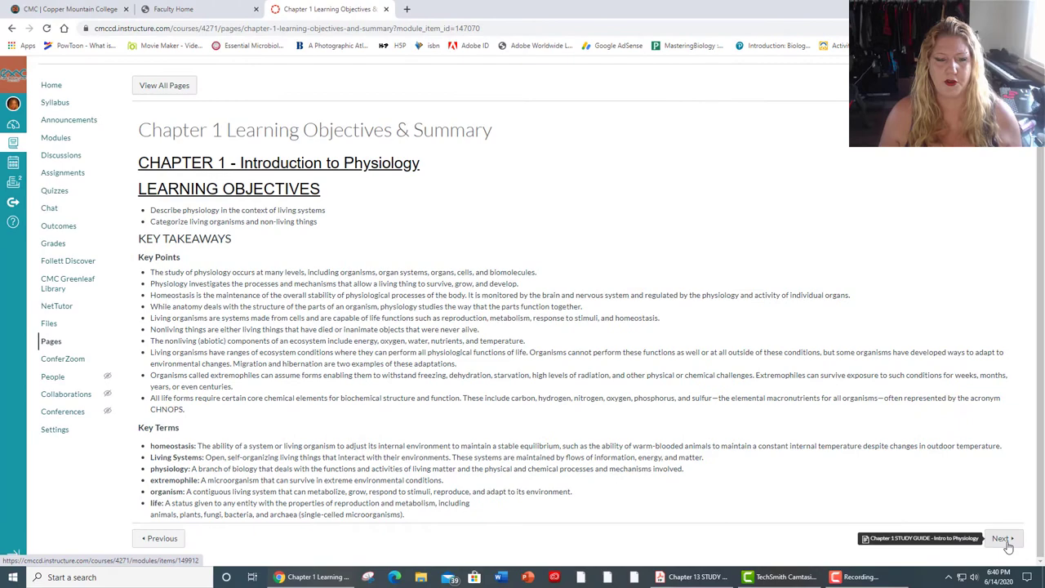
left_click(1002, 538)
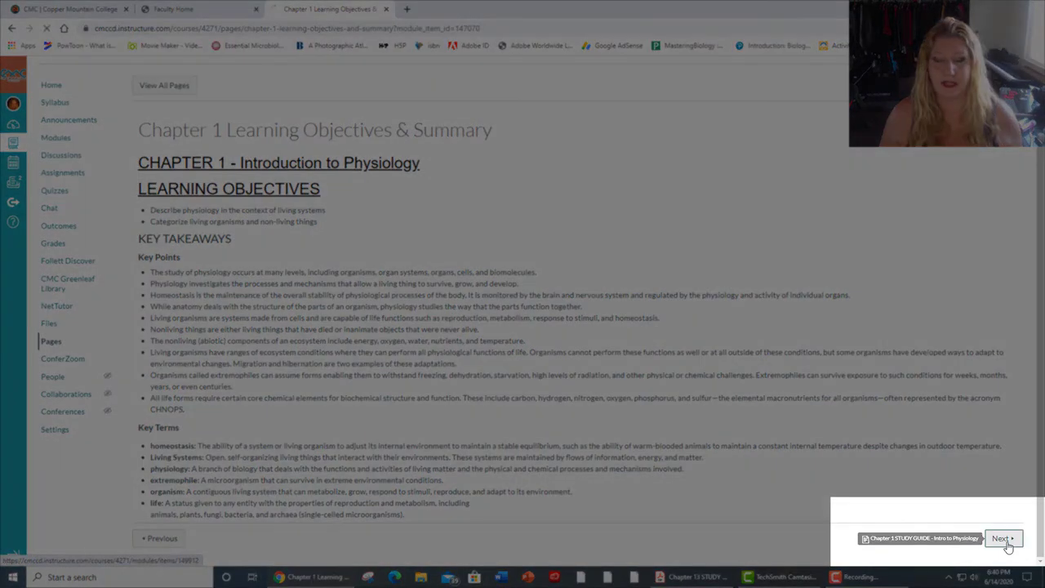
left_click(1002, 538)
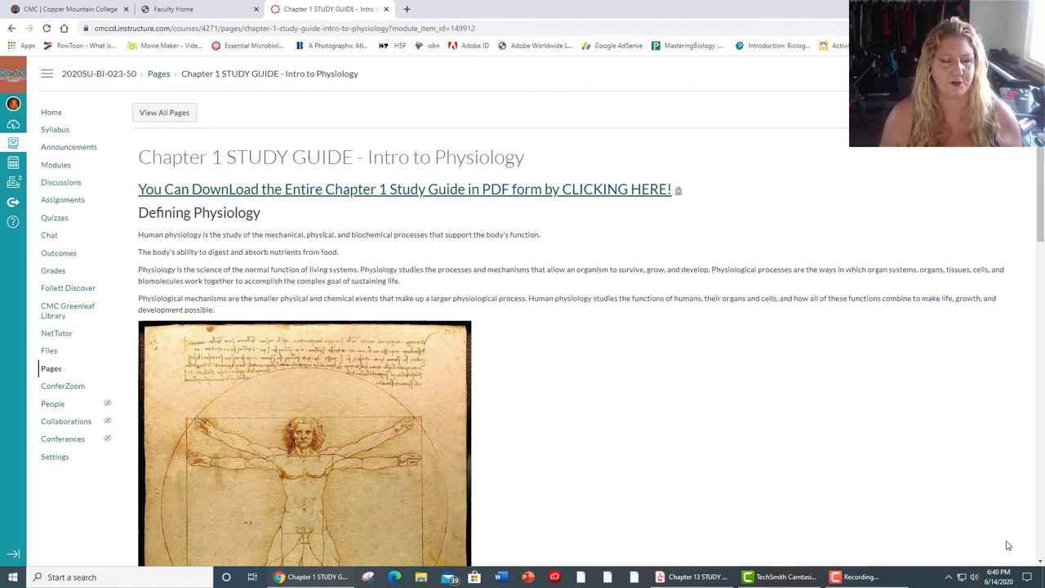
mouse_move(858, 303)
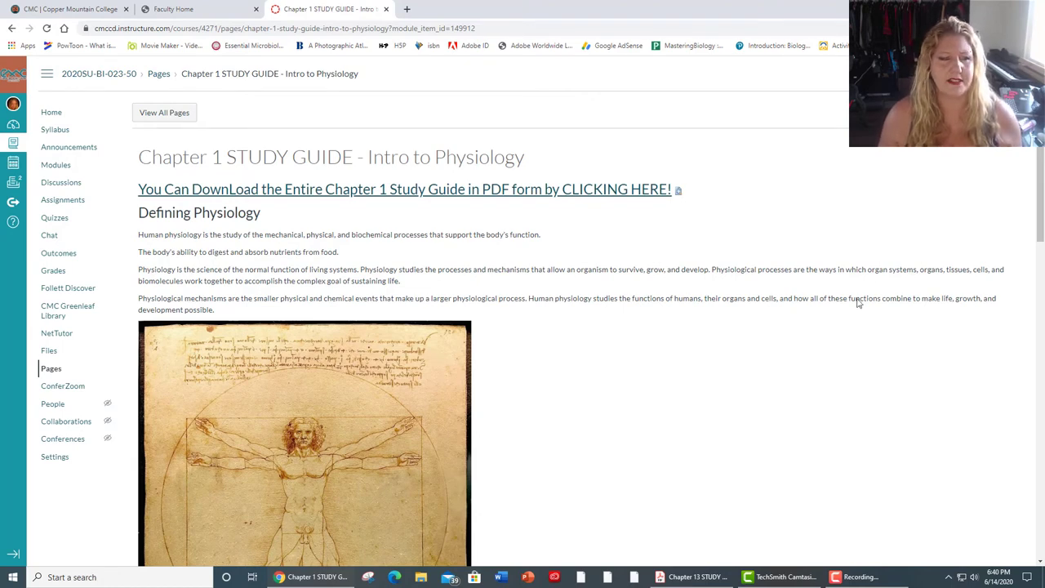
mouse_move(343, 194)
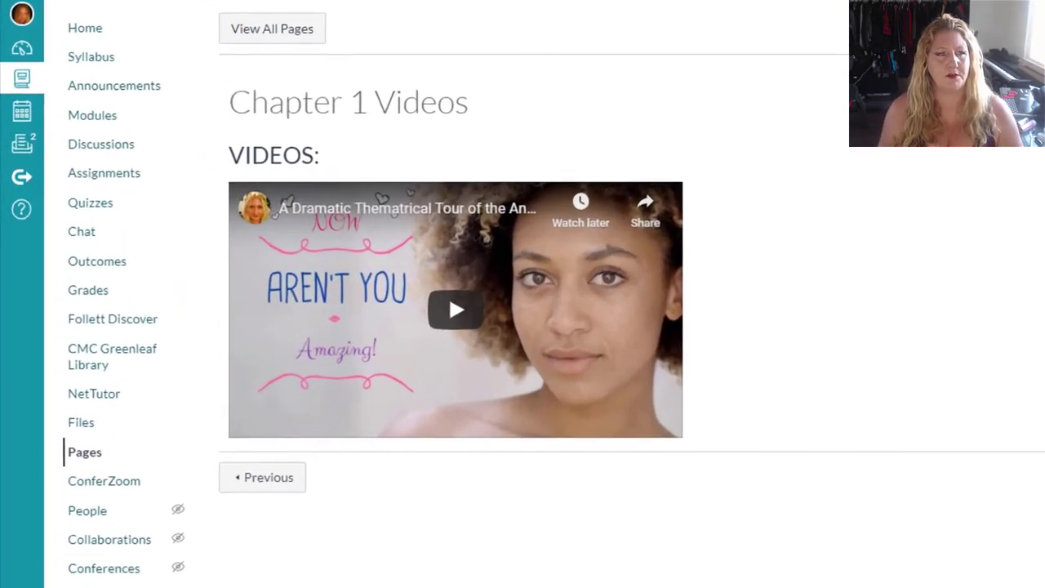
Move on from the bottom of the Chapter 1 Videos page to the Chapter 1 Quiz.
scroll("down", 3)
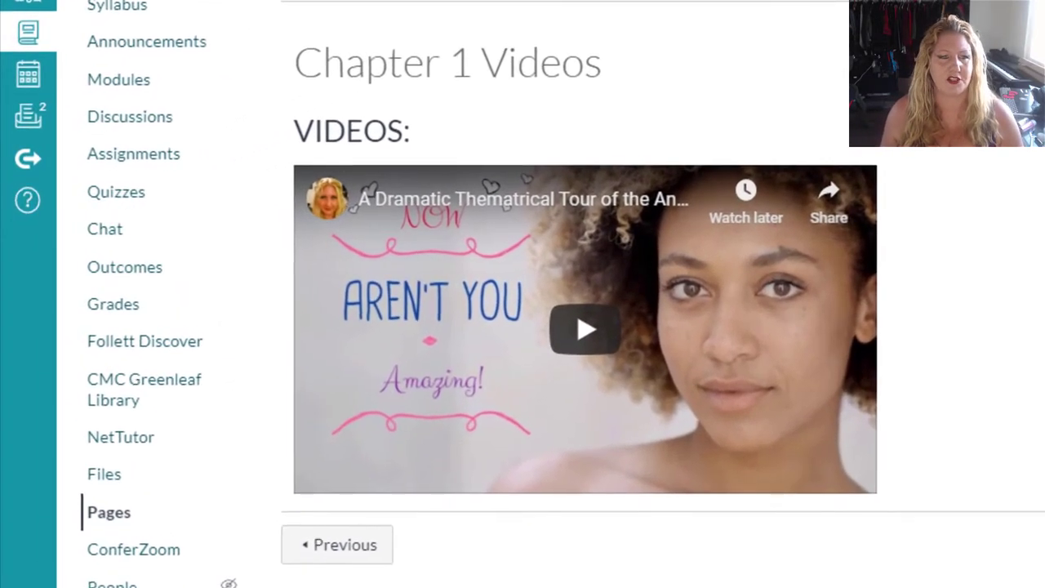
scroll("down", 3)
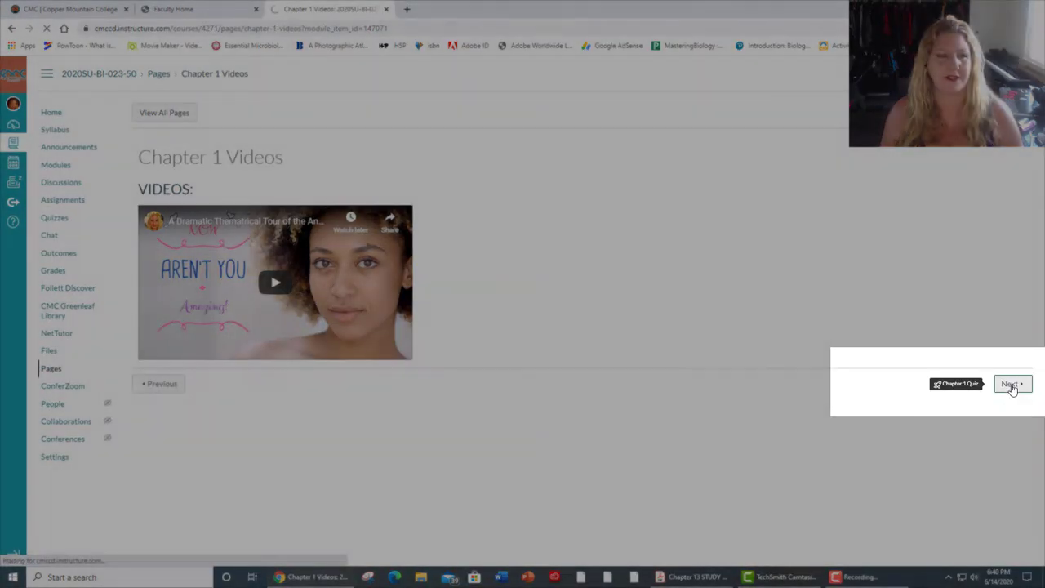
left_click(1010, 383)
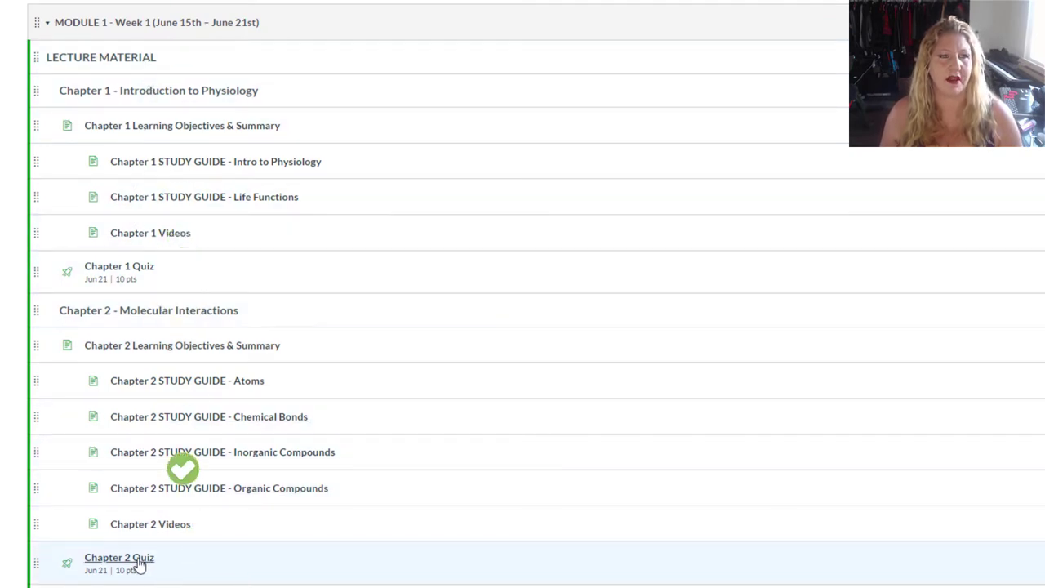
scroll("down", 3)
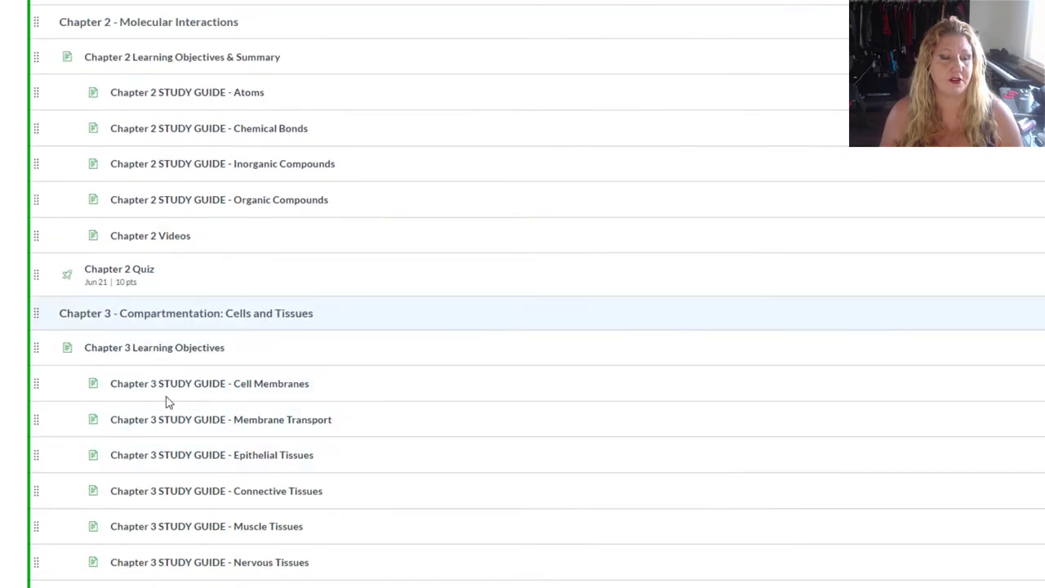
scroll("down", 3)
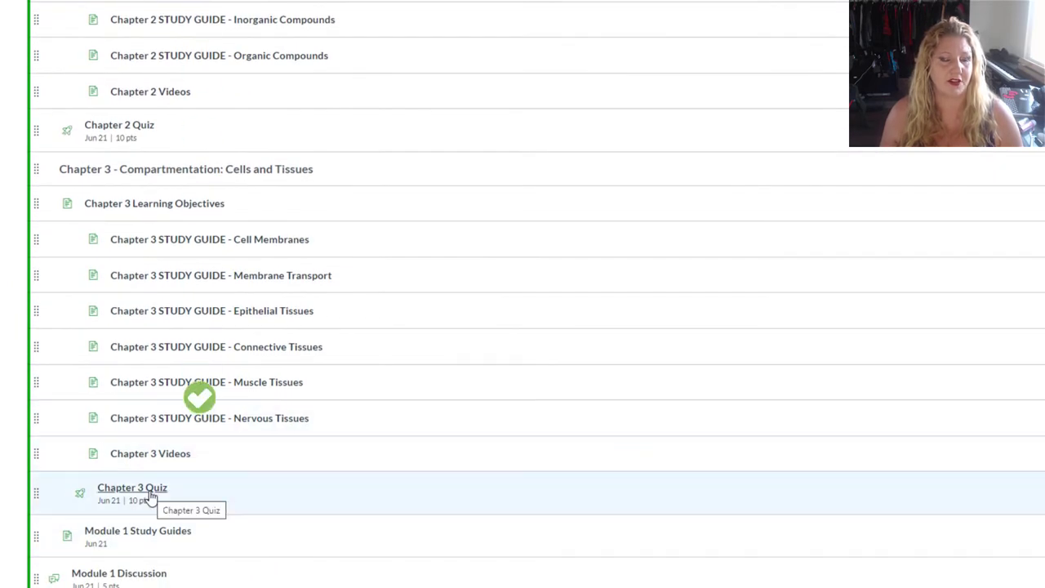
scroll("down", 3)
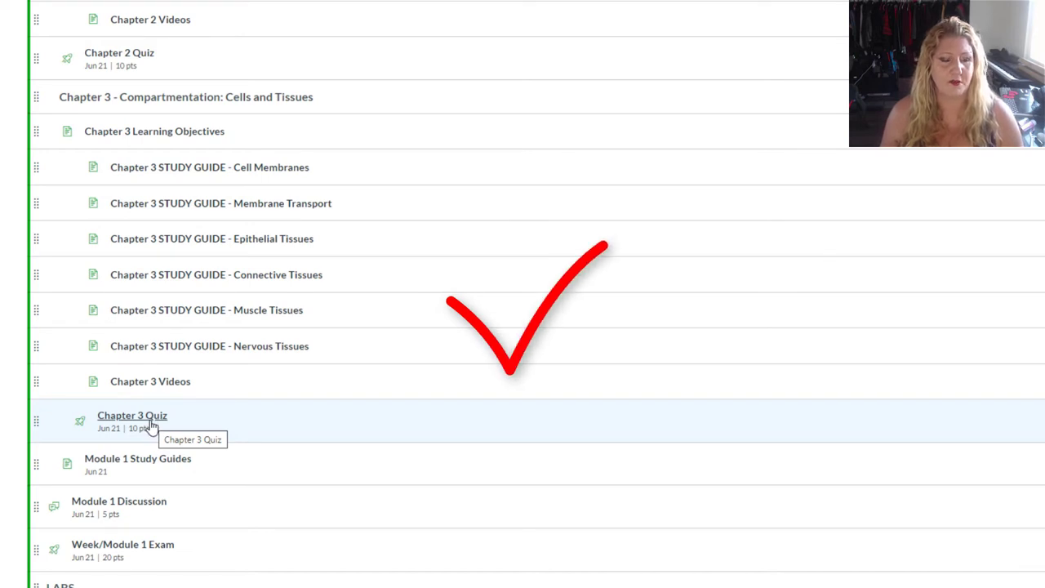
mouse_move(135, 506)
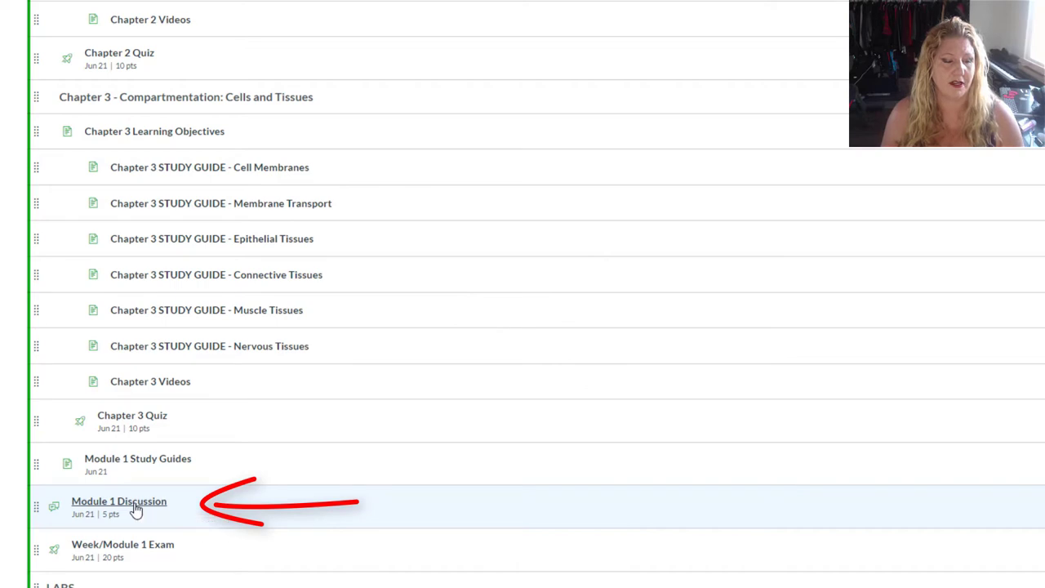
Show the graded Module 1 Discussion on chemical bond types and subscribe to it.
left_click(118, 501)
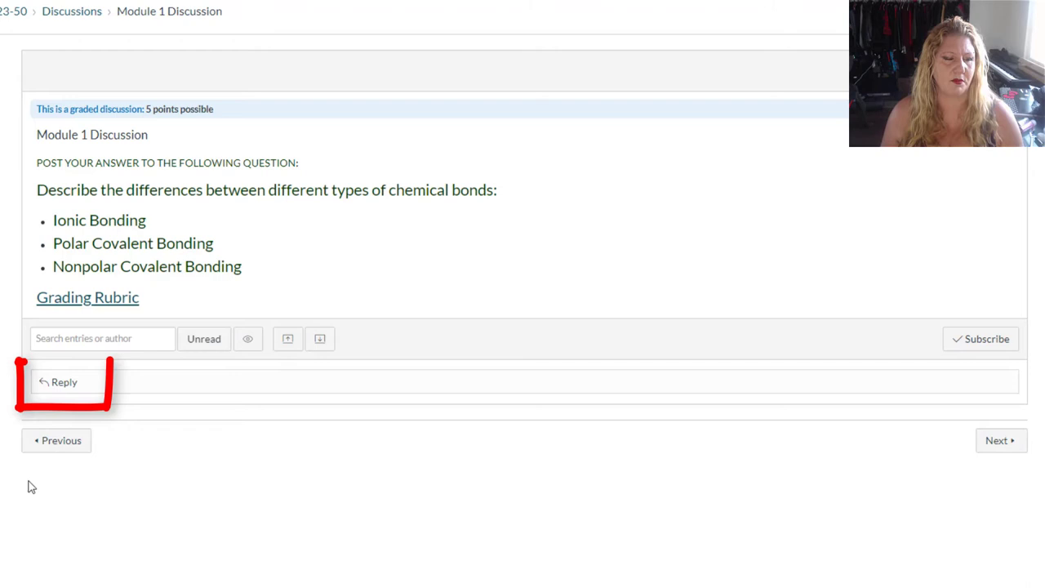
left_click(57, 381)
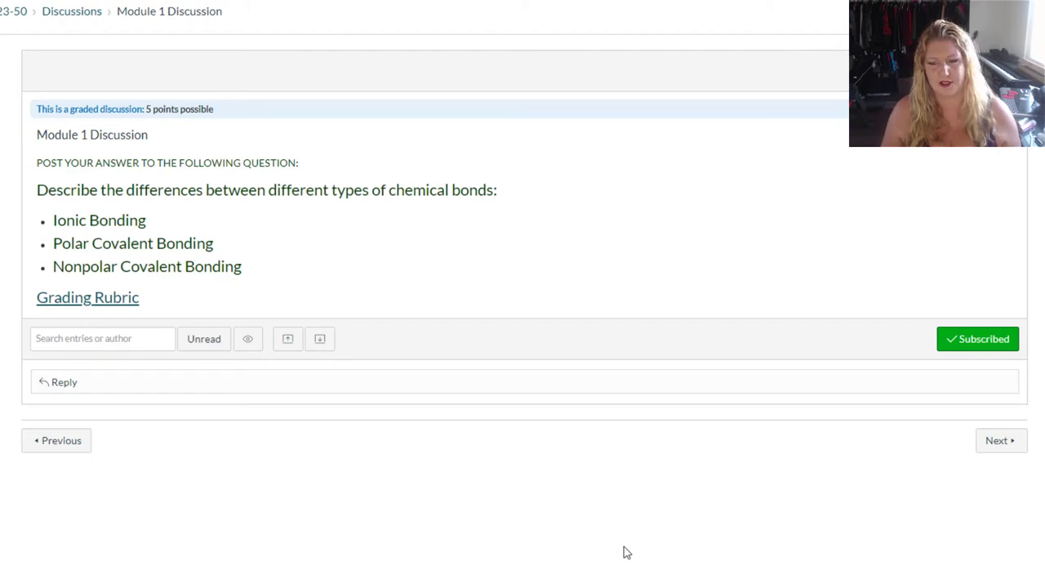
mouse_move(1000, 440)
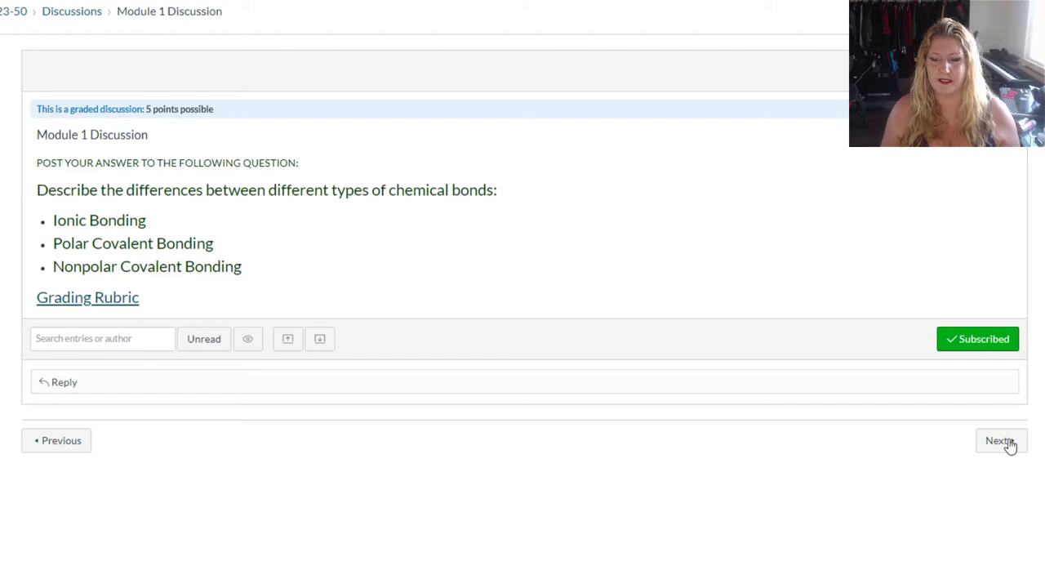
Move on to the Week/Module 1 Exam page and look over its details.
left_click(999, 440)
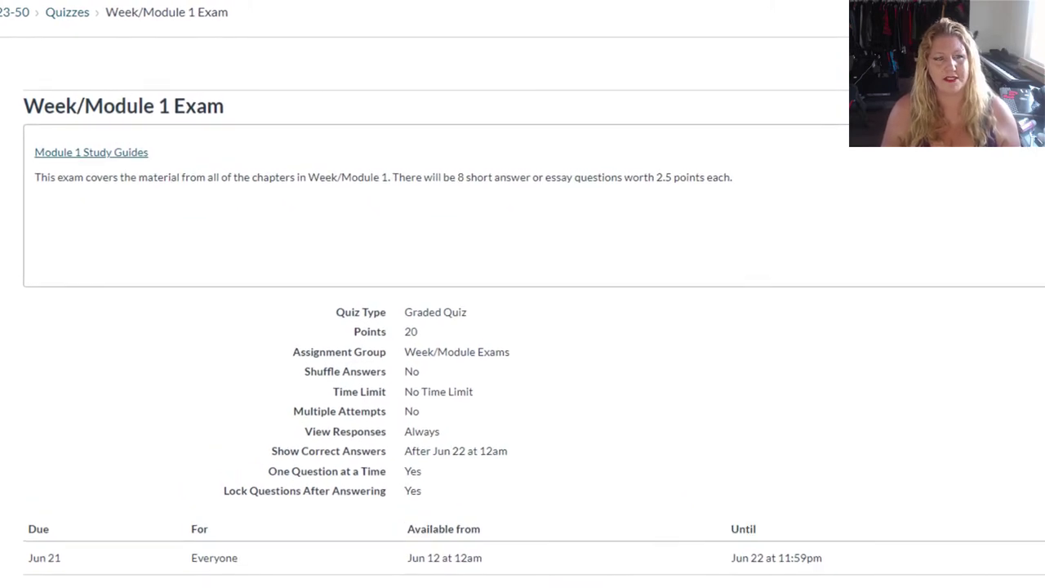
scroll("down", 3)
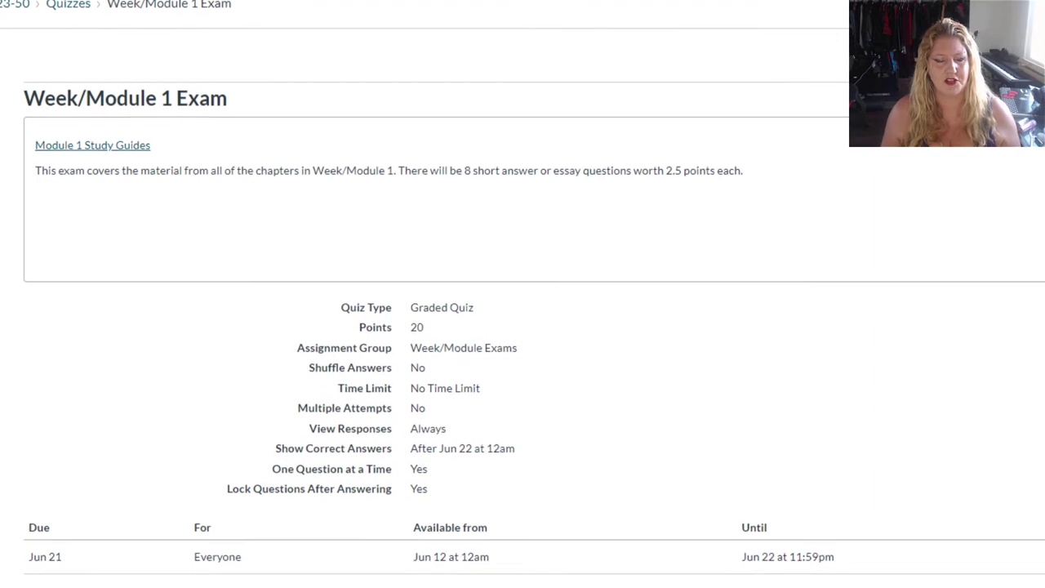
scroll("down", 3)
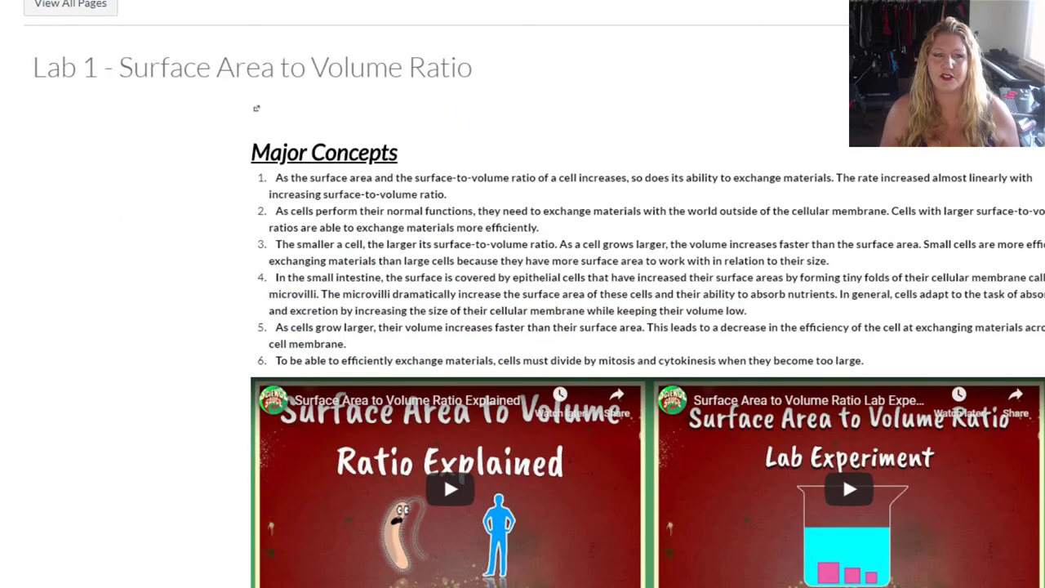
Scroll down through the Lab 2 Osmosis Lab page toward the Next link for the Write-Up Questions quiz.
scroll("down", 3)
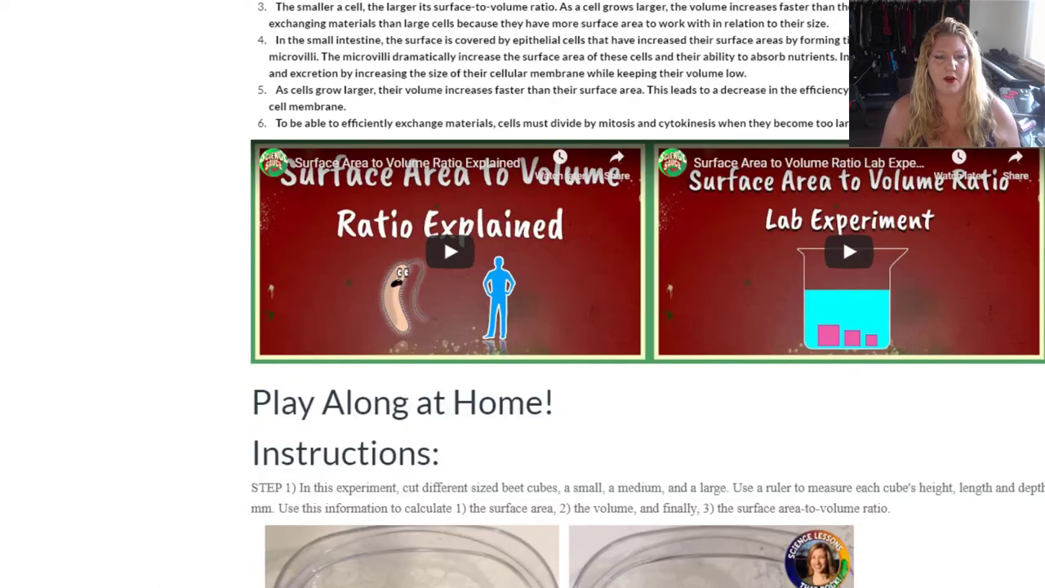
scroll("down", 3)
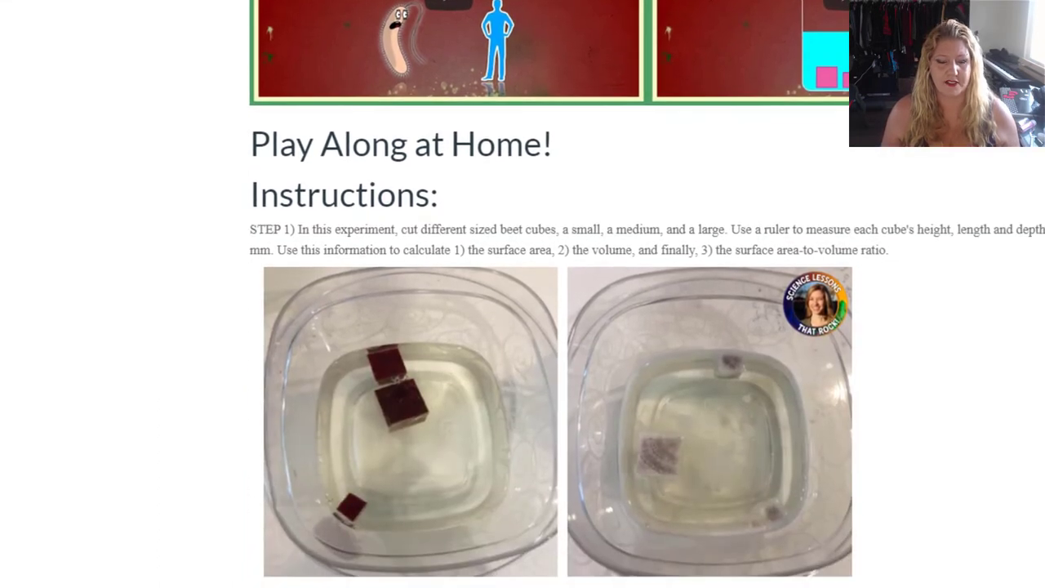
scroll("down", 3)
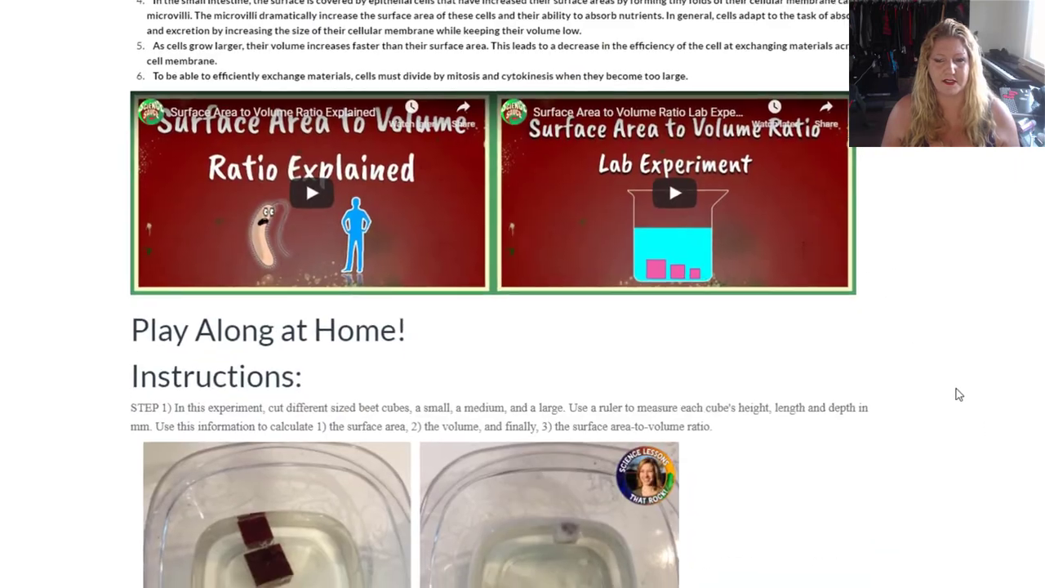
scroll("down", 3)
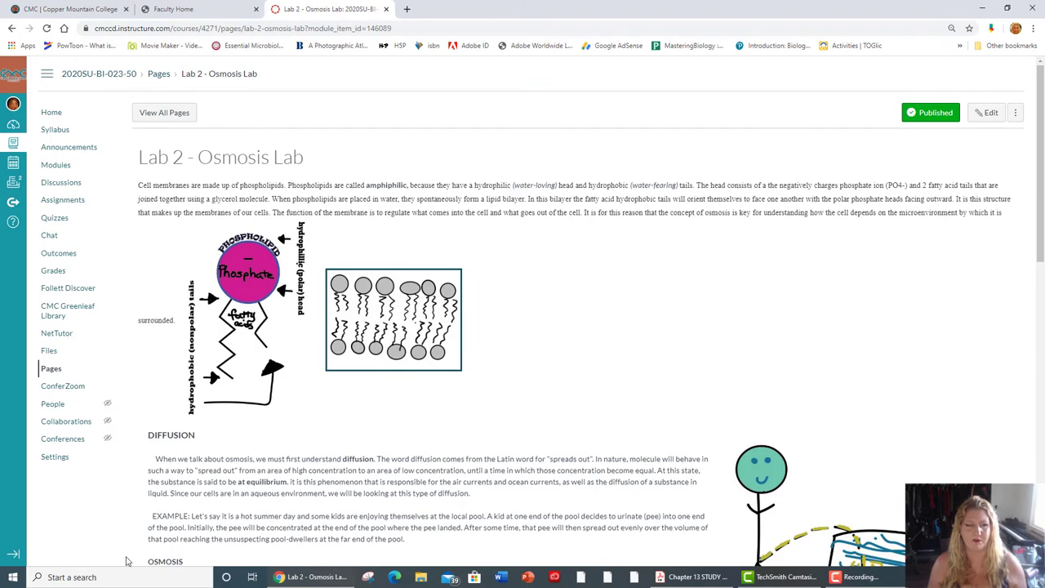
scroll("down", 3)
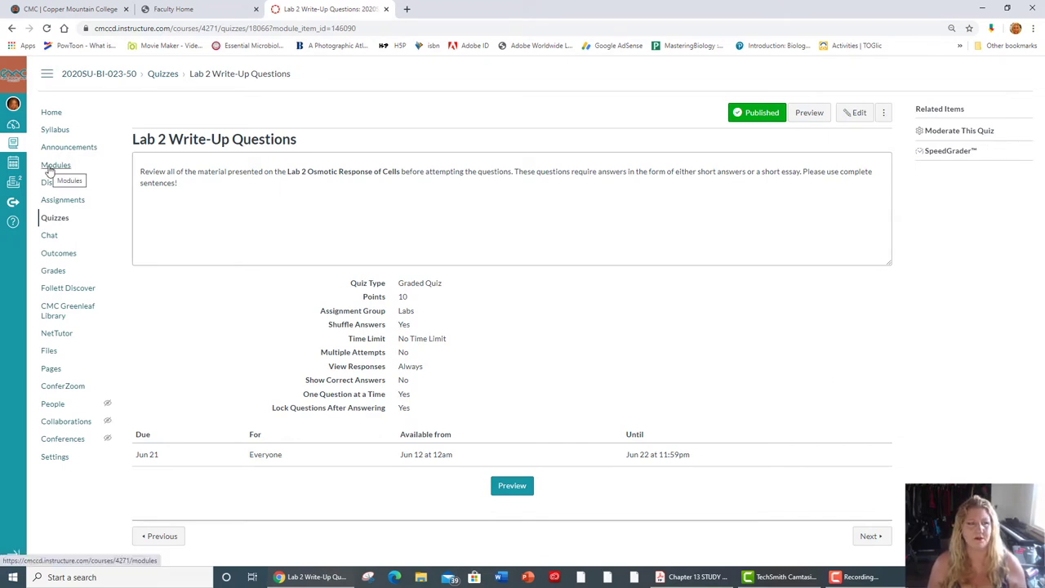
Return to the Modules list and expand Module 7 - Week 7 to reveal its clinical case study items.
left_click(55, 165)
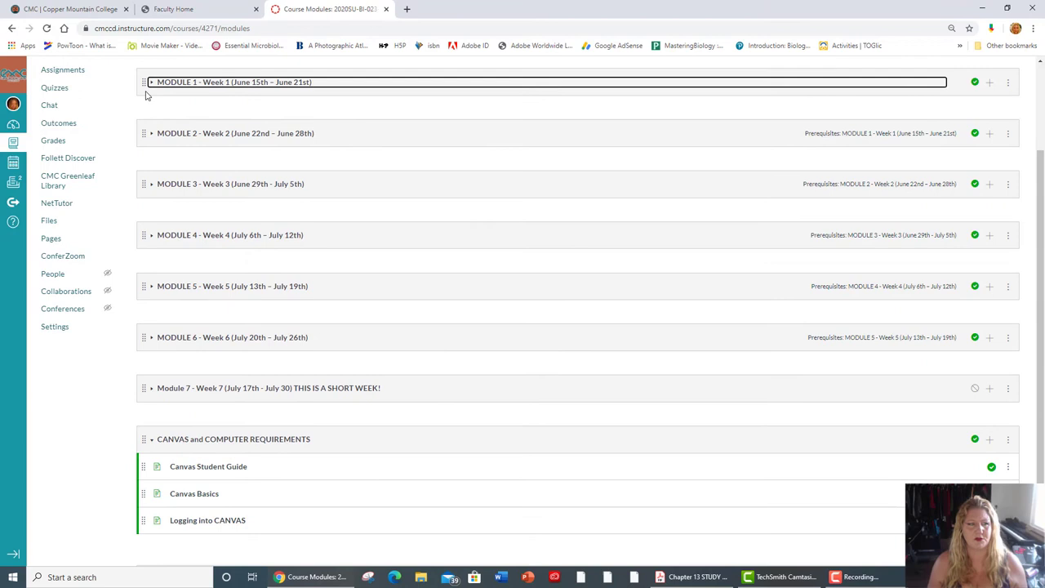
mouse_move(210, 323)
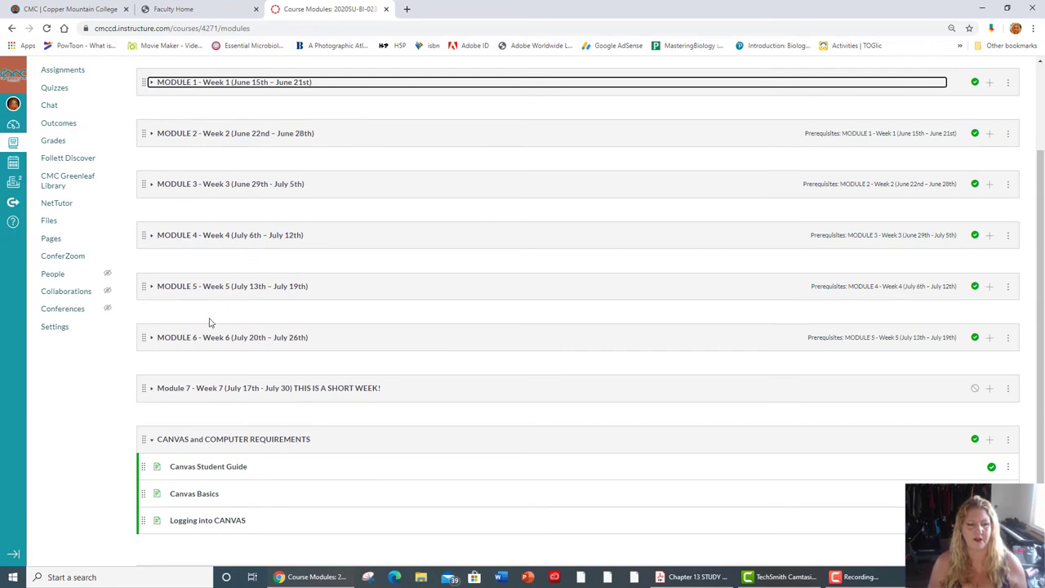
mouse_move(178, 392)
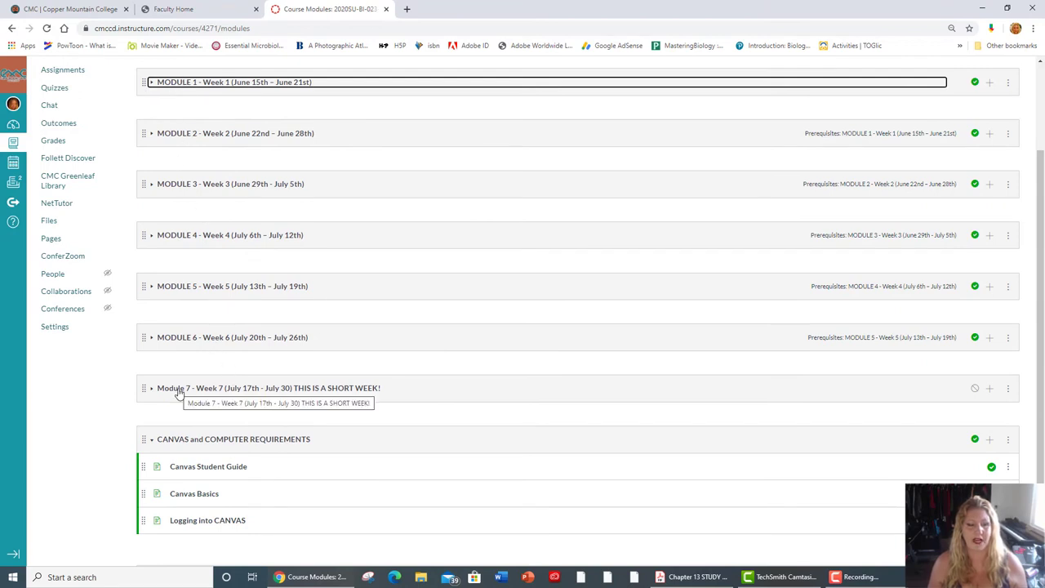
left_click(150, 387)
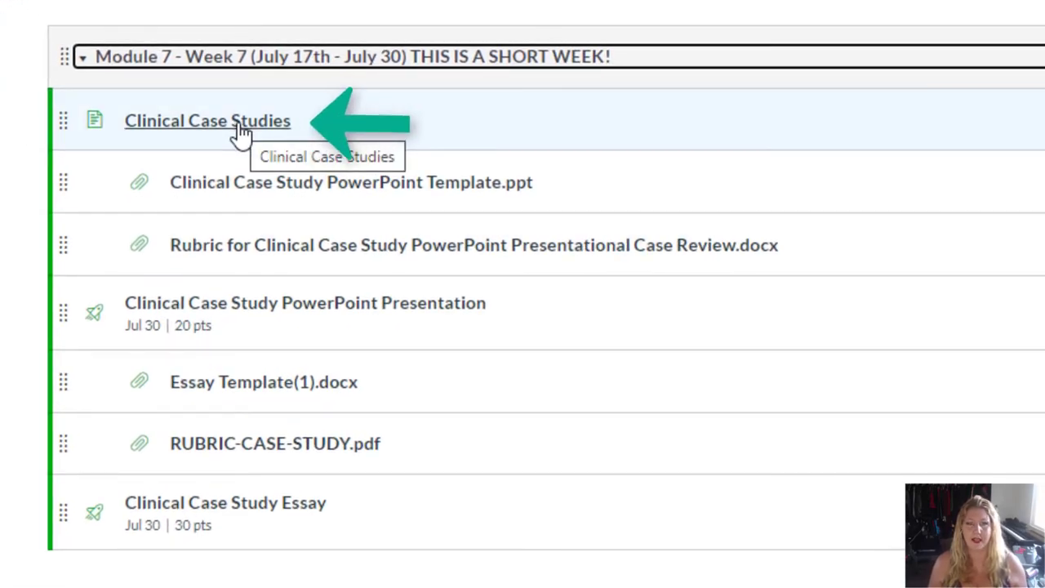
mouse_move(245, 143)
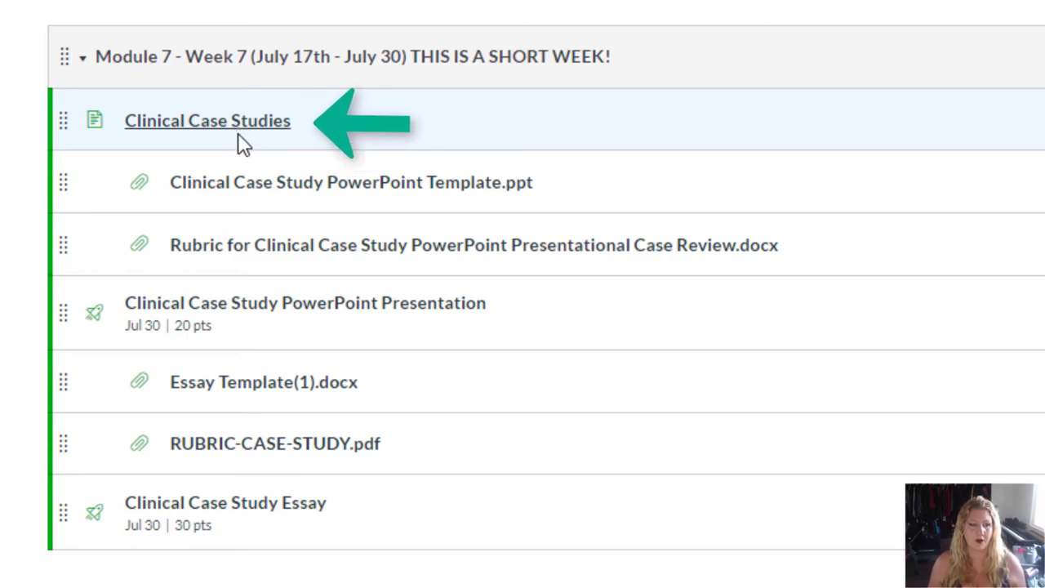
From Module 7's Clinical Case Studies page, follow the Case Study: Chemical Eric link to the teaching site.
left_click(207, 120)
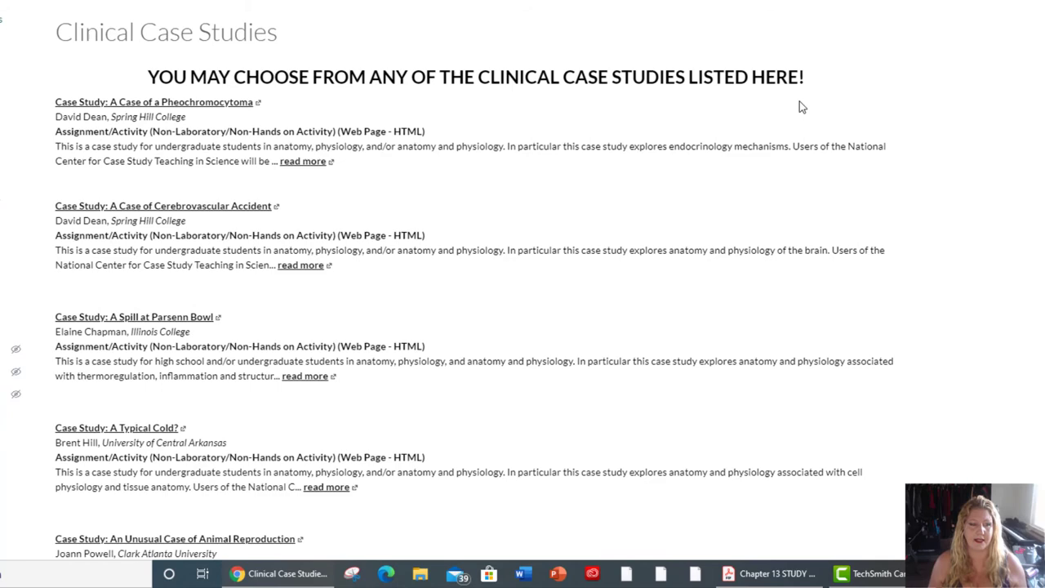
scroll("down", 3)
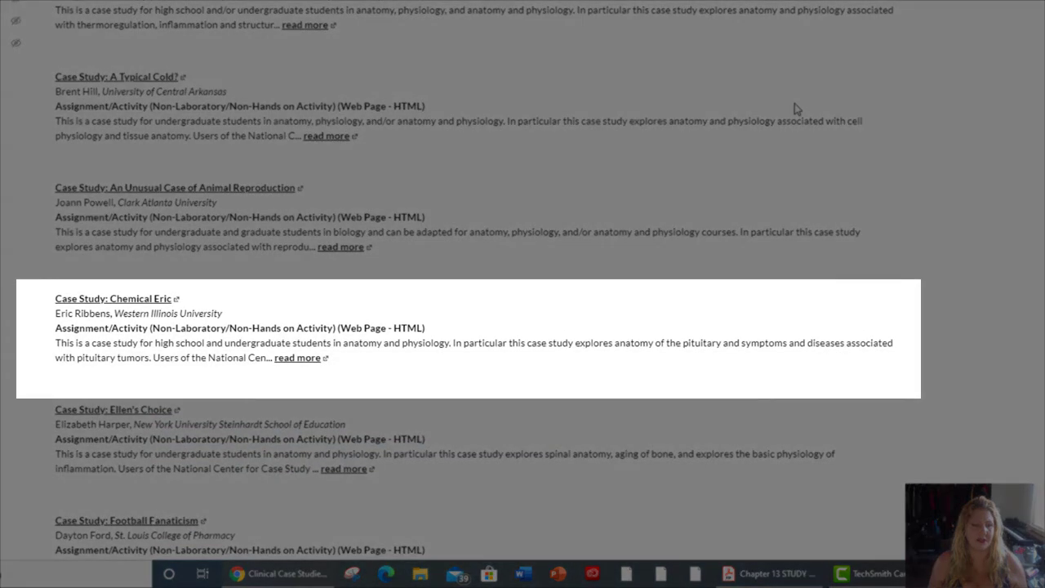
left_click(113, 298)
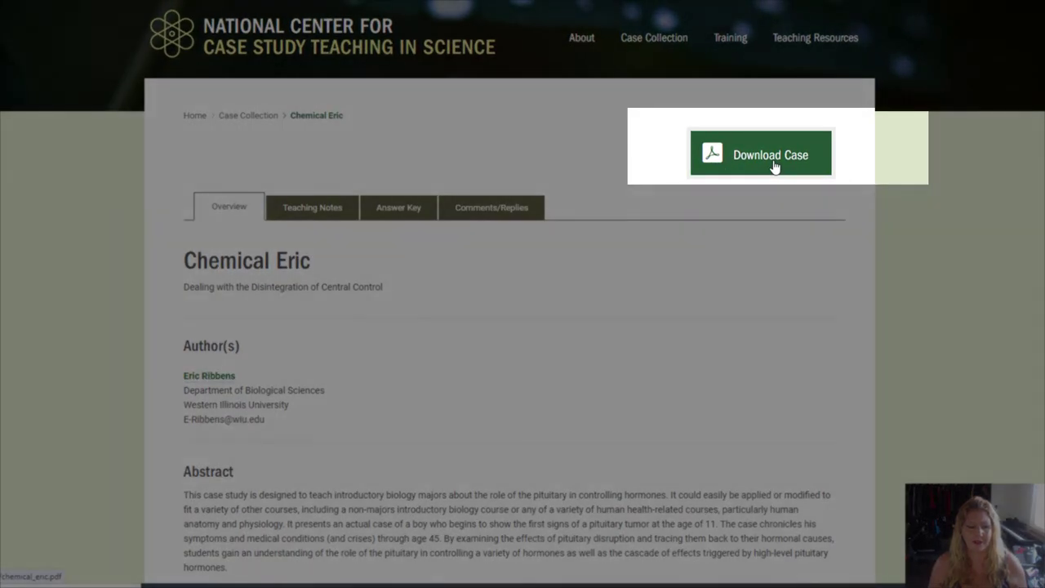
Download the Chemical Eric case PDF and scroll through its parts to Part III at Twenty-Eight.
left_click(760, 154)
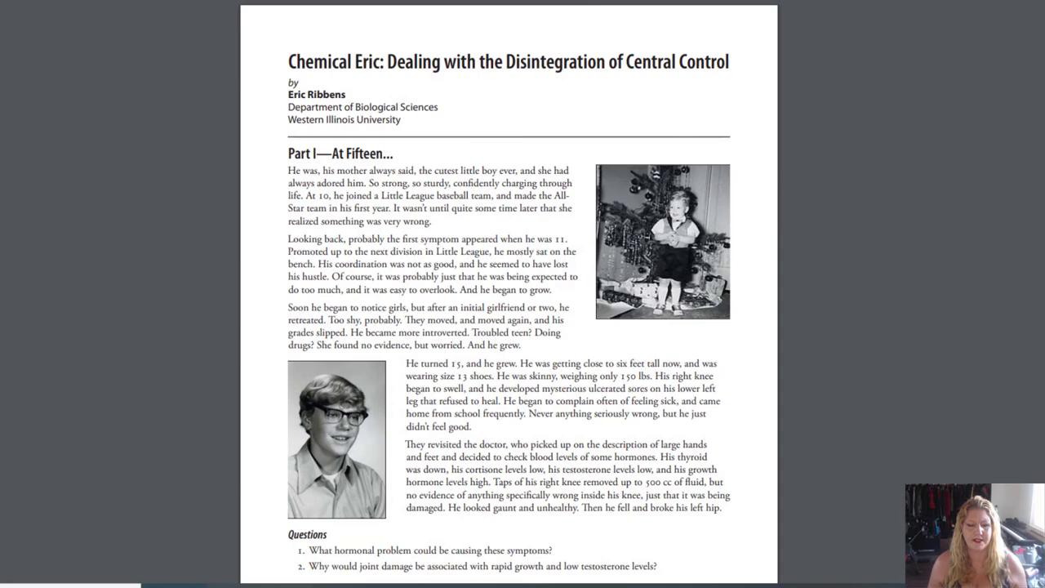
scroll("down", 3)
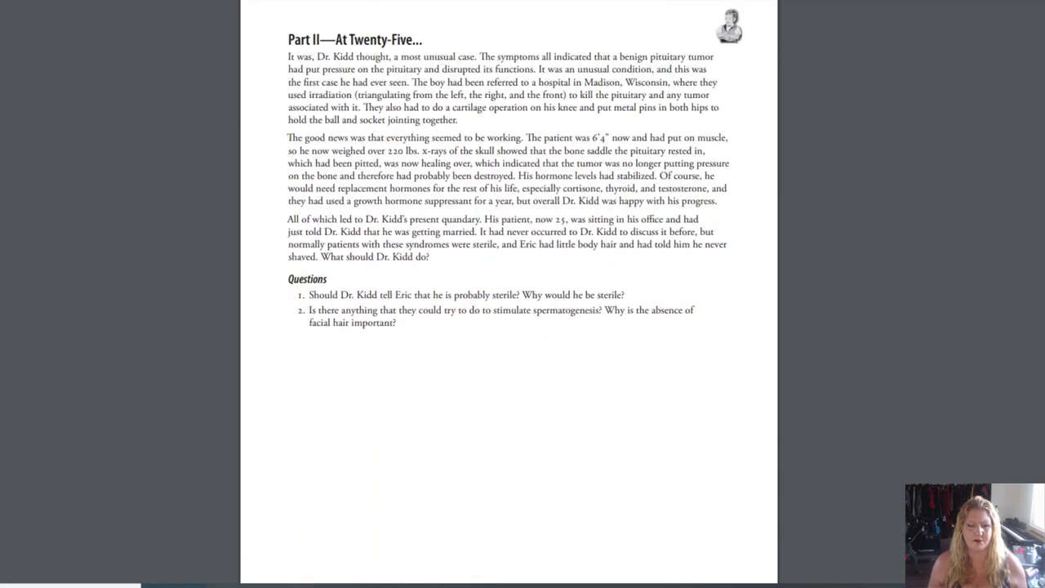
scroll("down", 3)
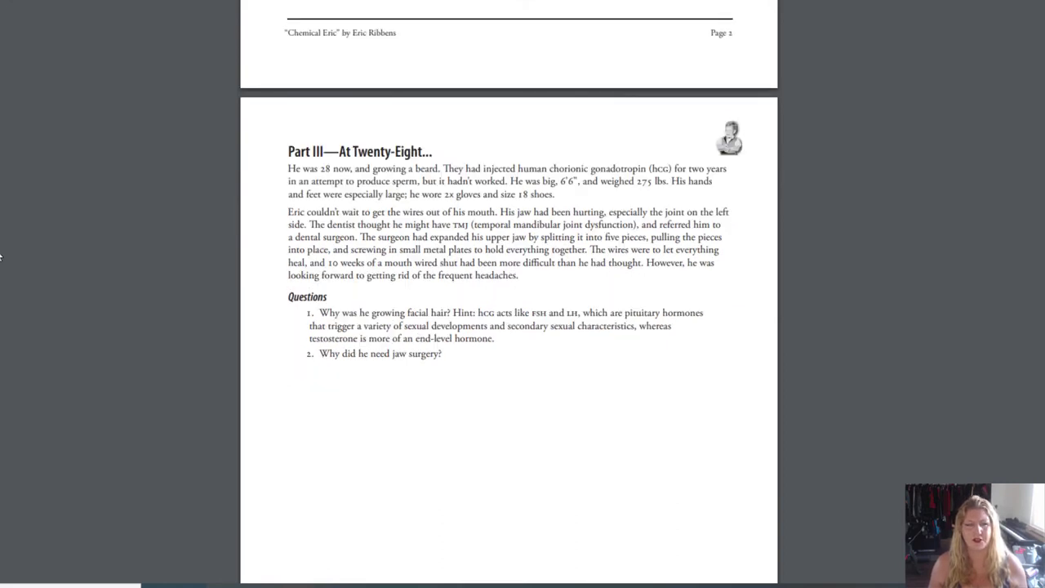
mouse_move(4, 255)
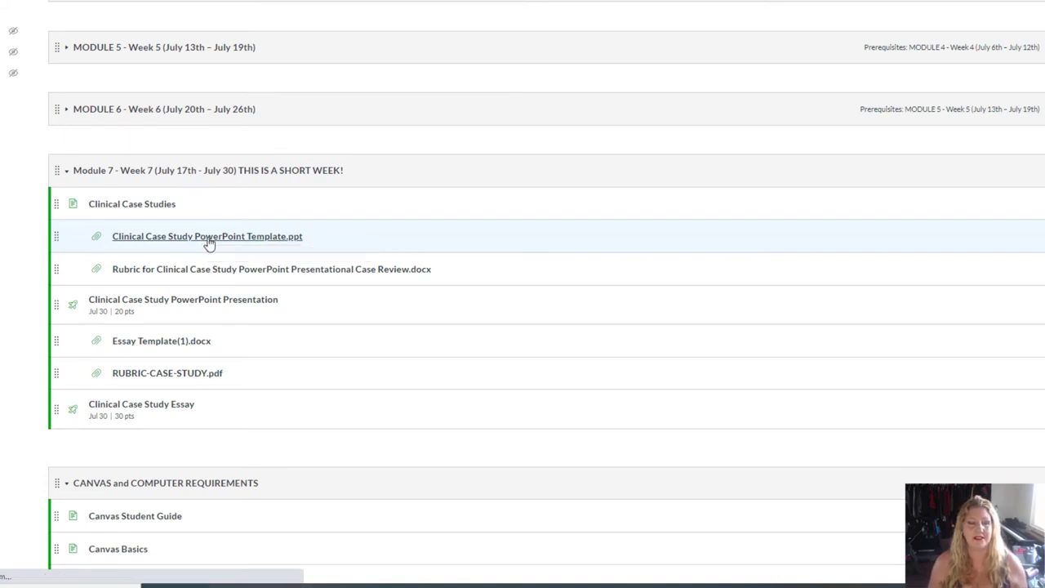
View the presentation rubric file from Module 7 and scroll through its criteria.
left_click(206, 236)
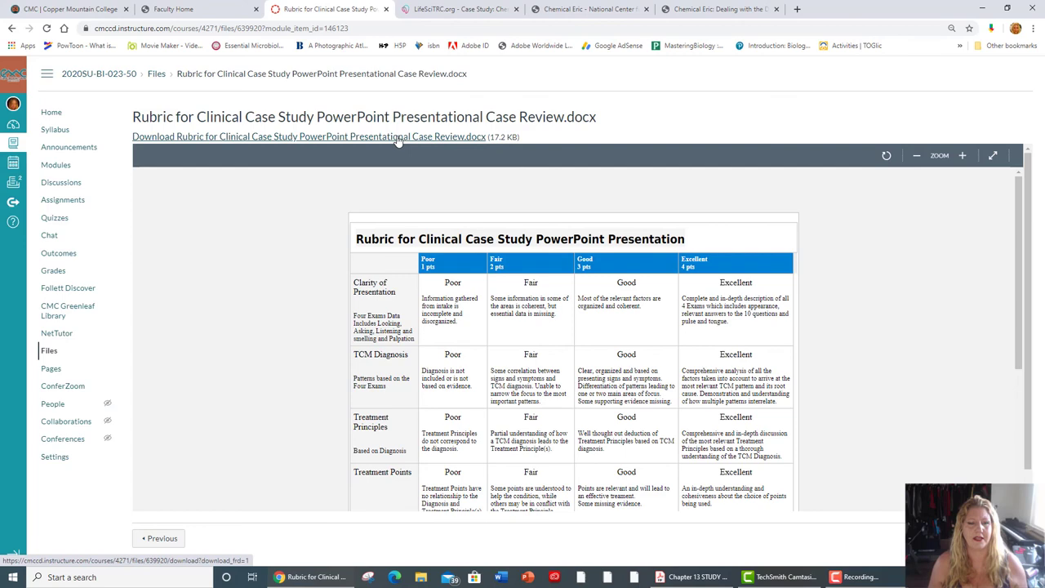
scroll("down", 3)
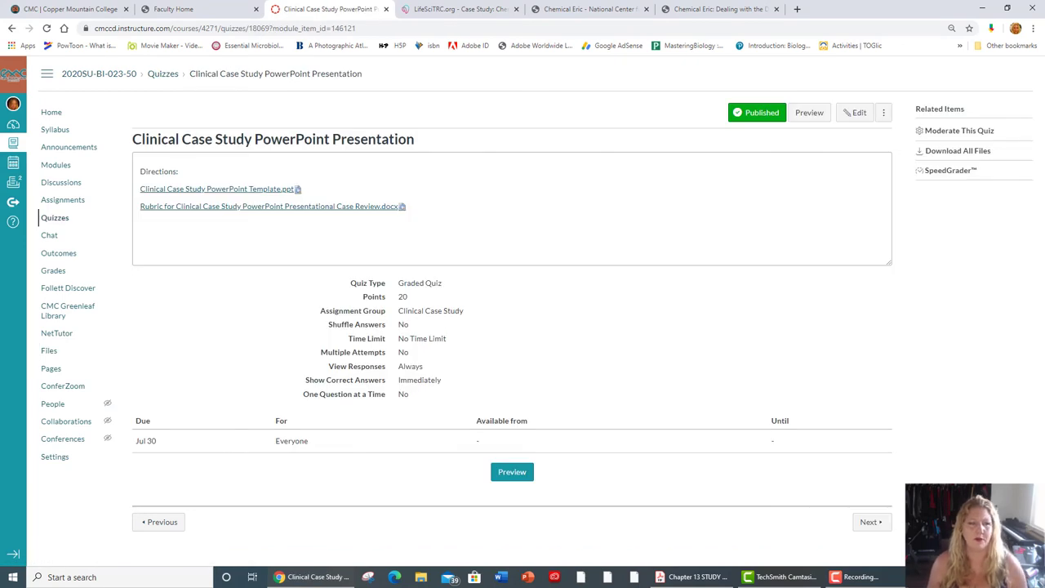
mouse_move(511, 471)
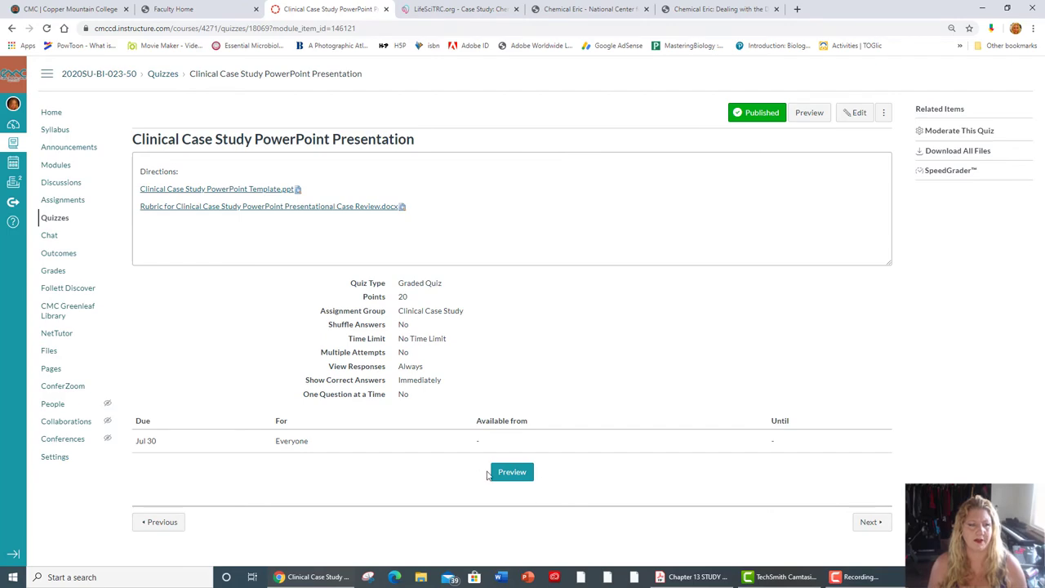
left_click(512, 471)
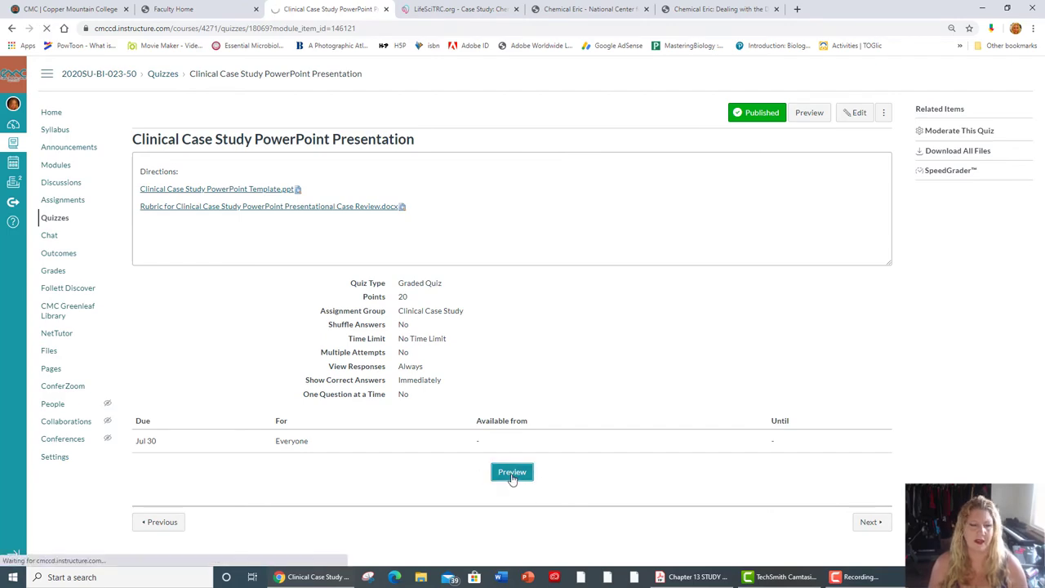
left_click(219, 428)
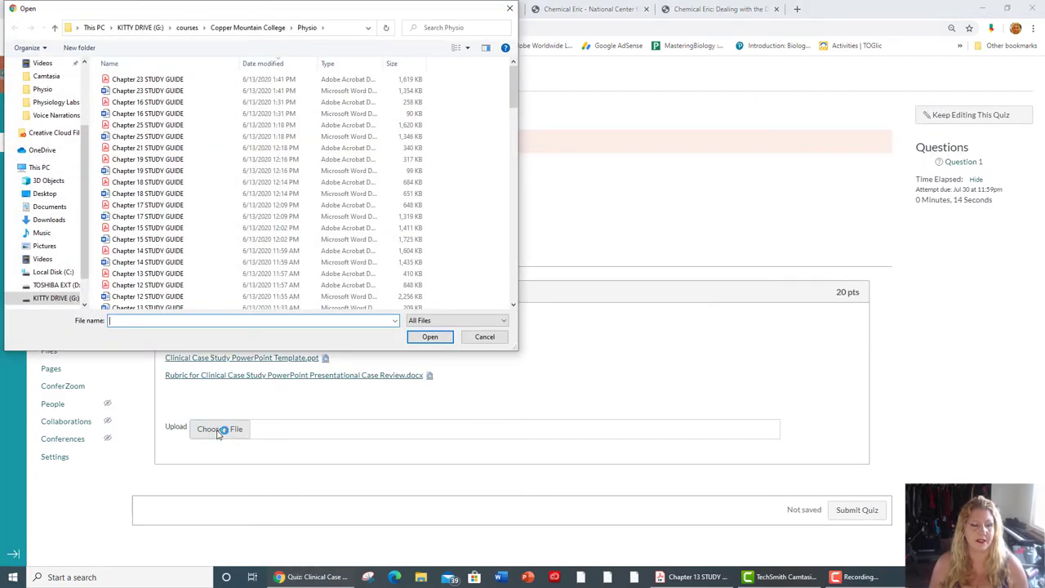
left_click(484, 336)
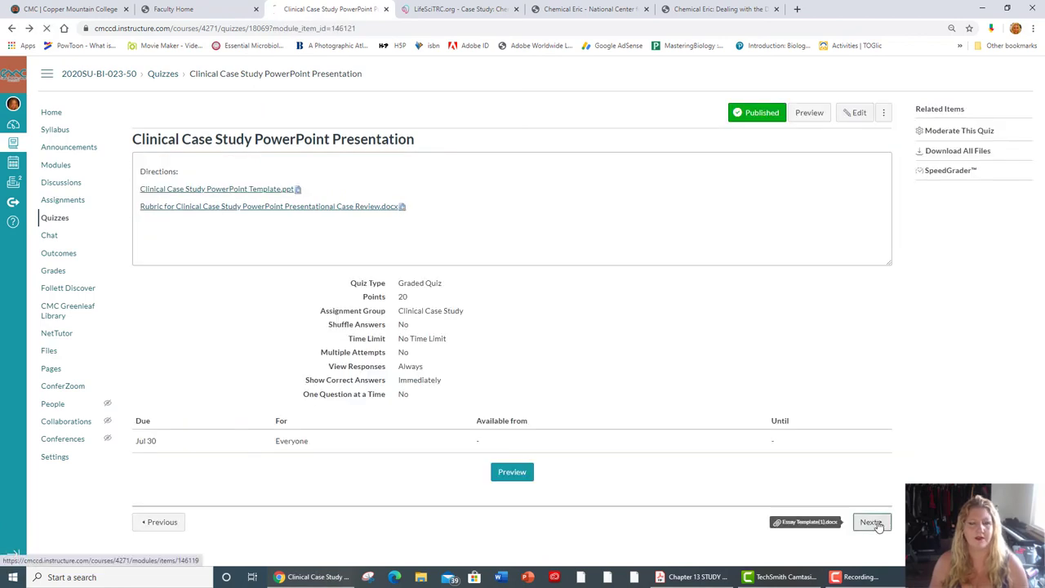
Preview the Clinical Case Study Essay quiz as a student and bring up its 30-point upload question's file picker.
left_click(805, 522)
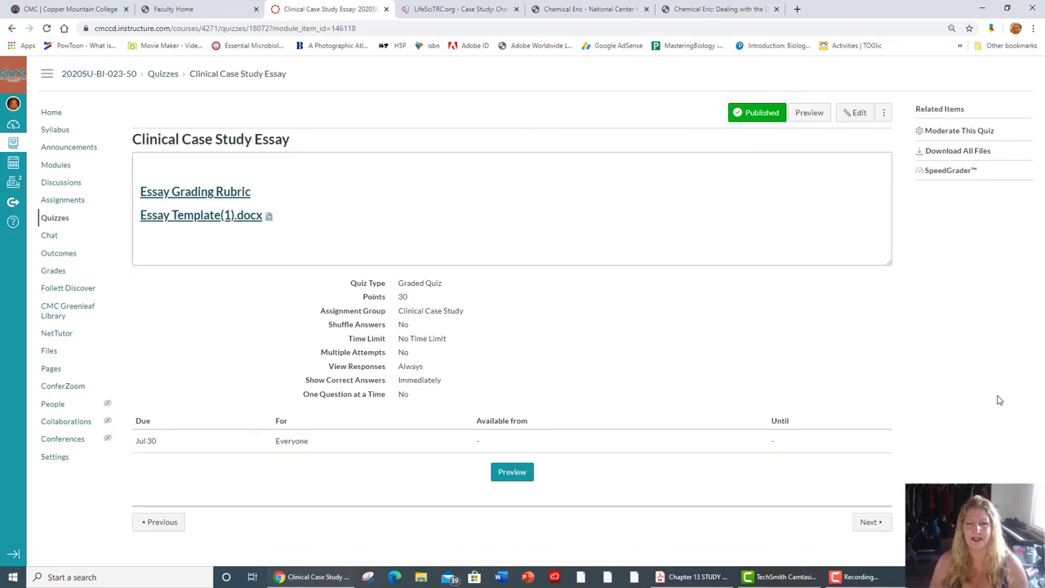
mouse_move(512, 471)
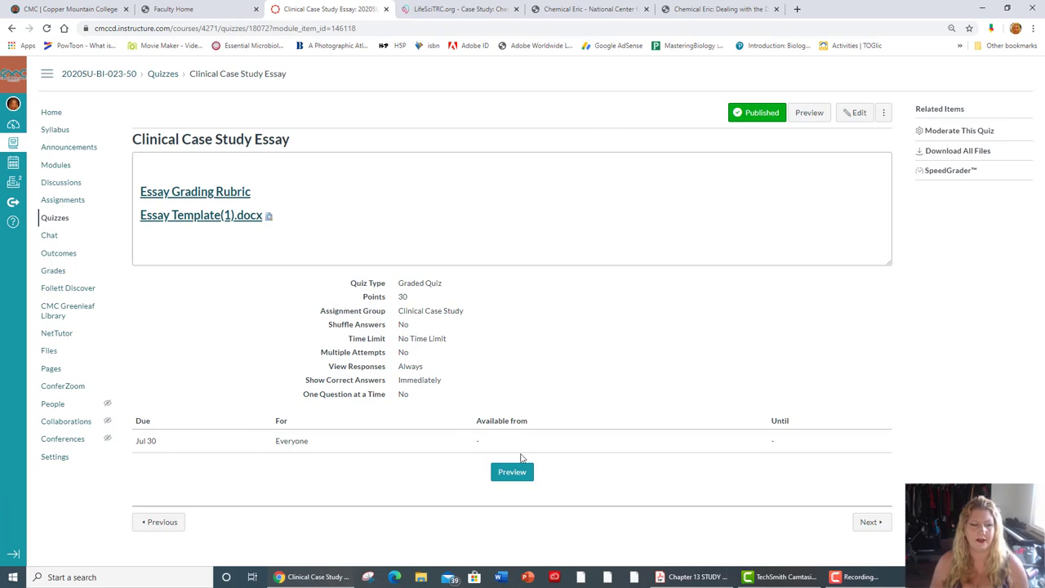
left_click(512, 471)
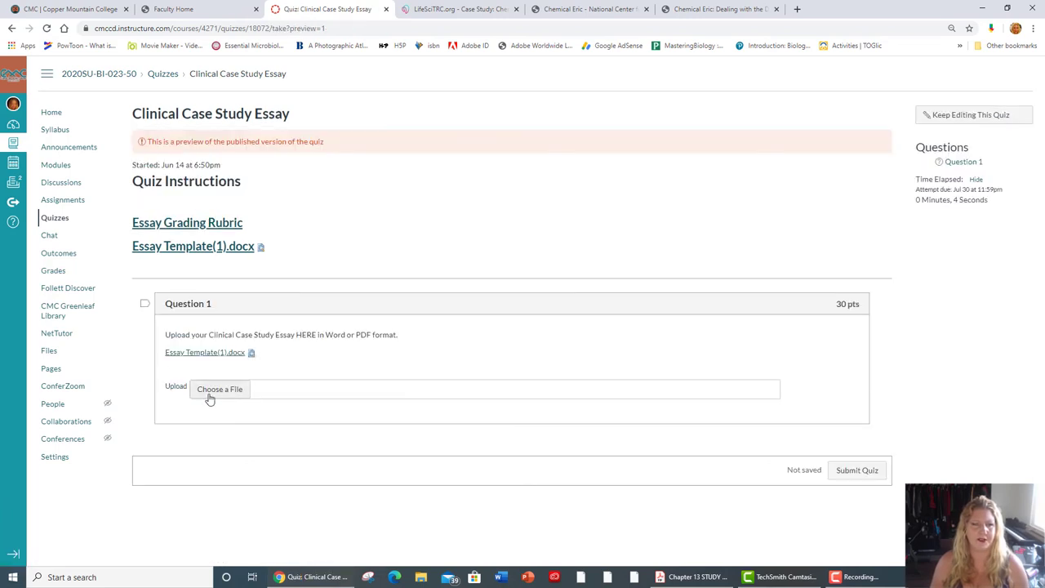
left_click(219, 388)
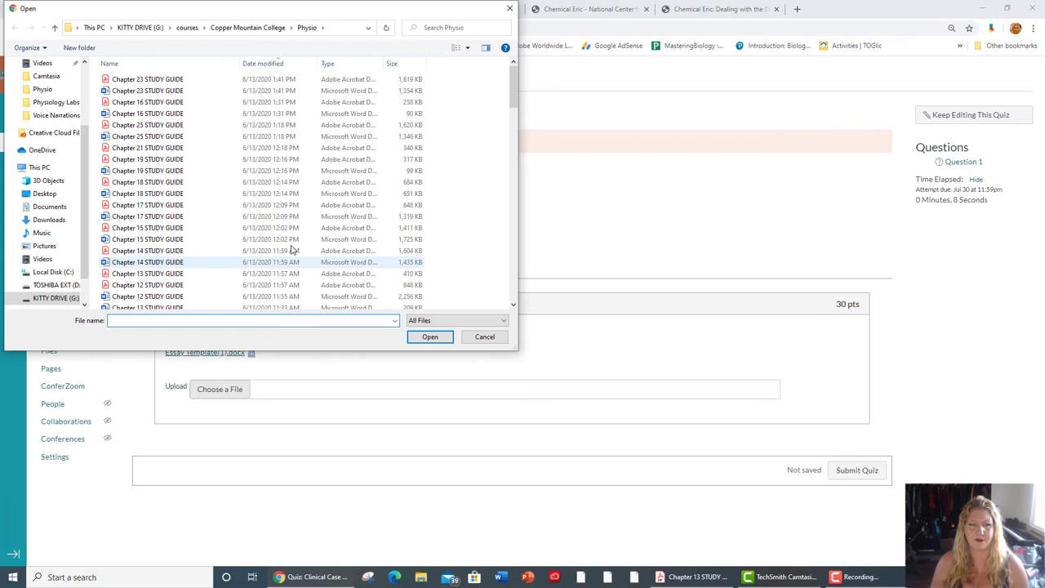